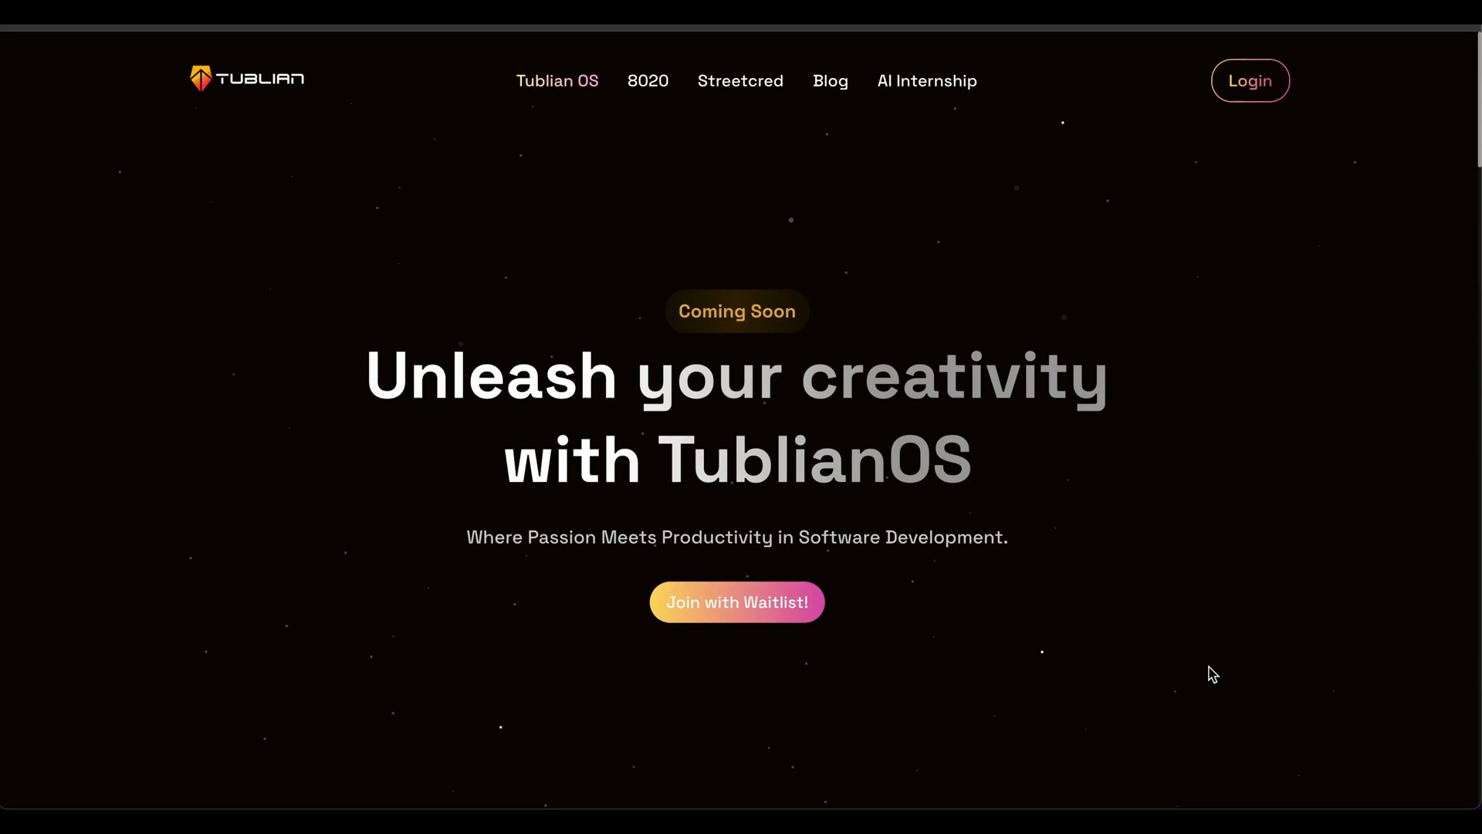
Scroll through the JSON Crack editor to reach the superhero JSON's members node.
{"action": "scroll", "scroll_direction": "down", "scroll_amount": 3}
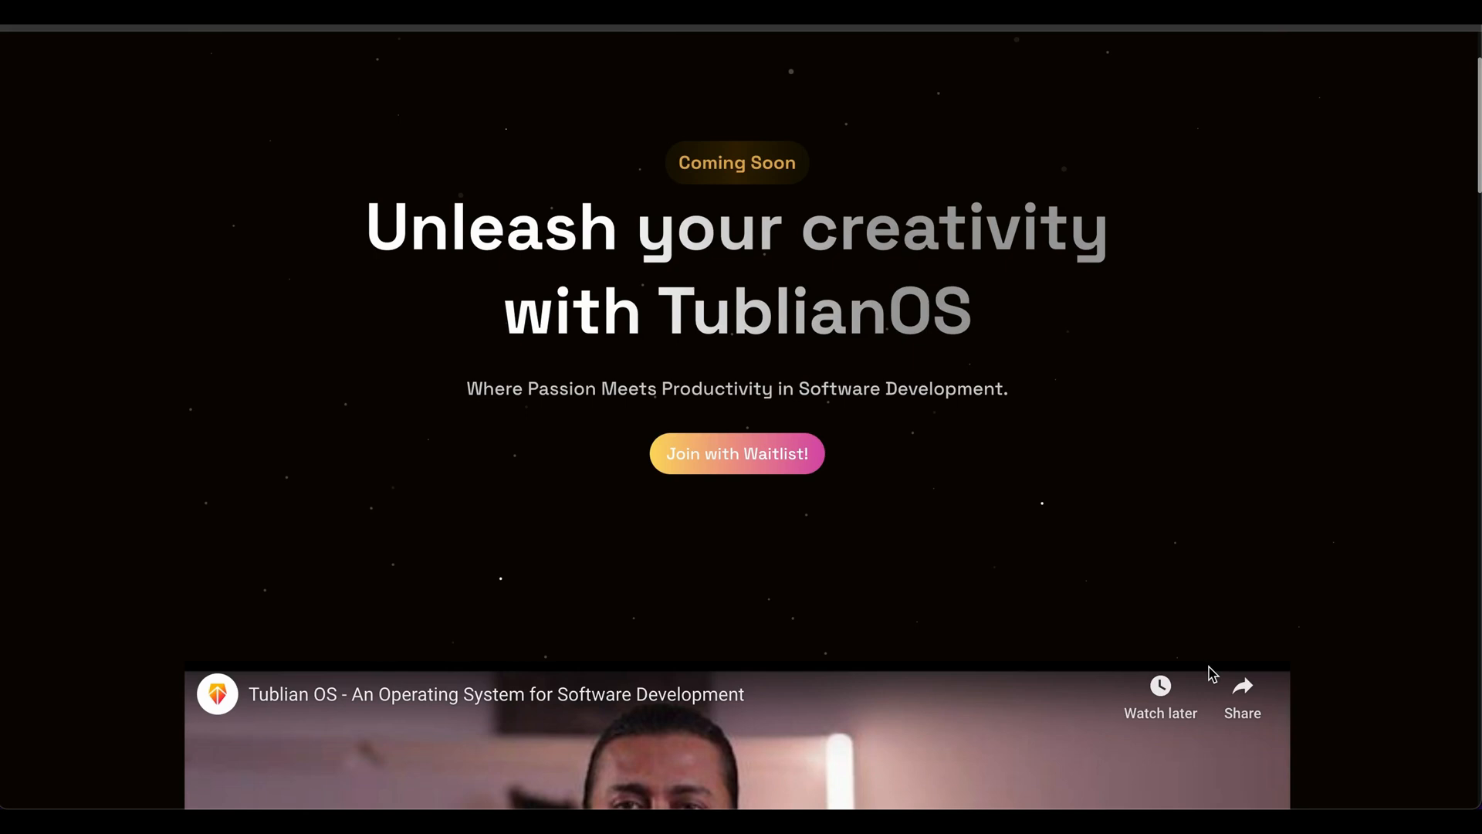
{"action": "scroll", "scroll_direction": "down", "scroll_amount": 3}
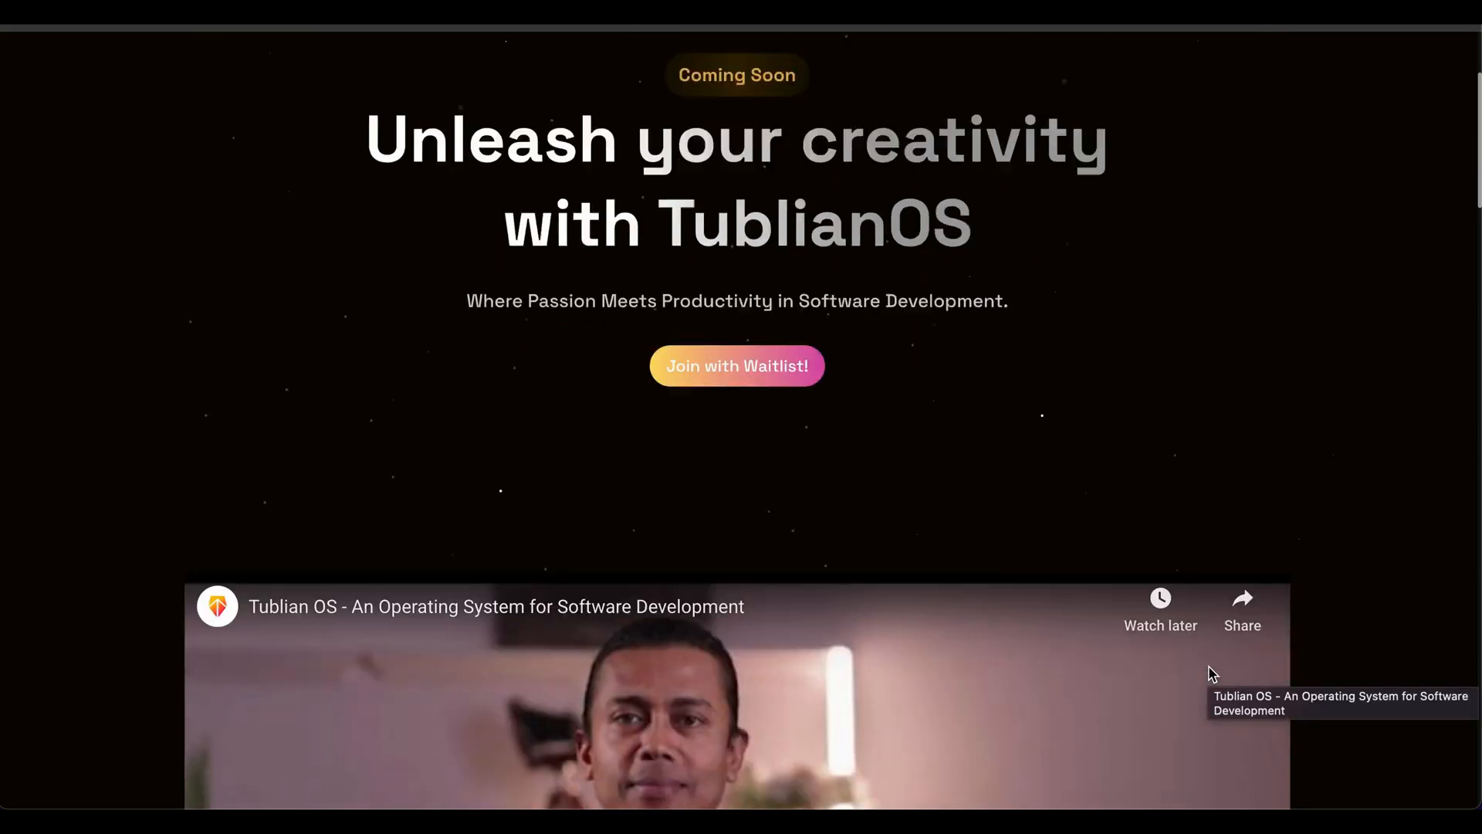
{"action": "scroll", "scroll_direction": "down", "scroll_amount": 3}
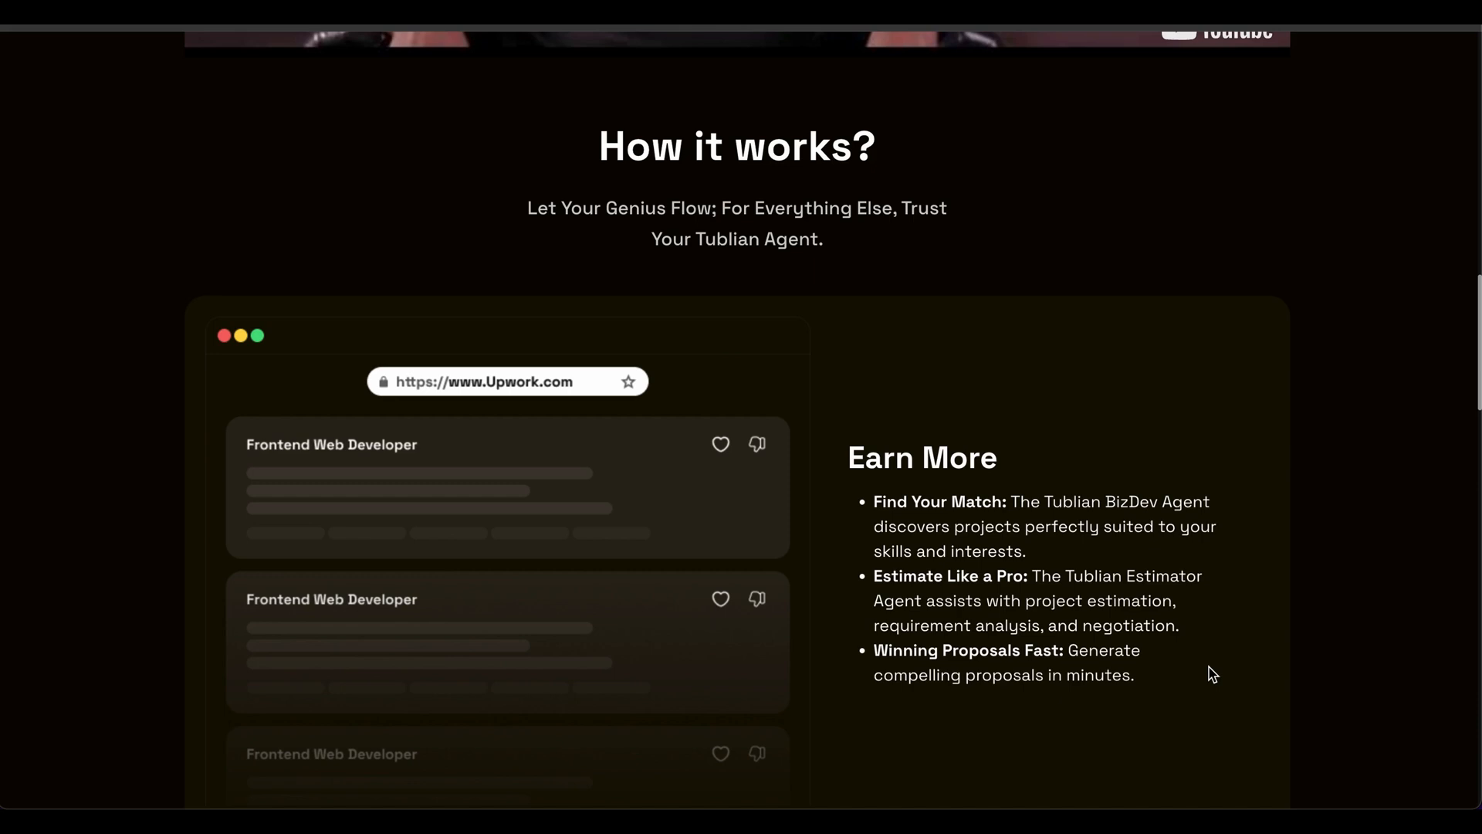
{"action": "scroll", "scroll_direction": "down", "scroll_amount": 3}
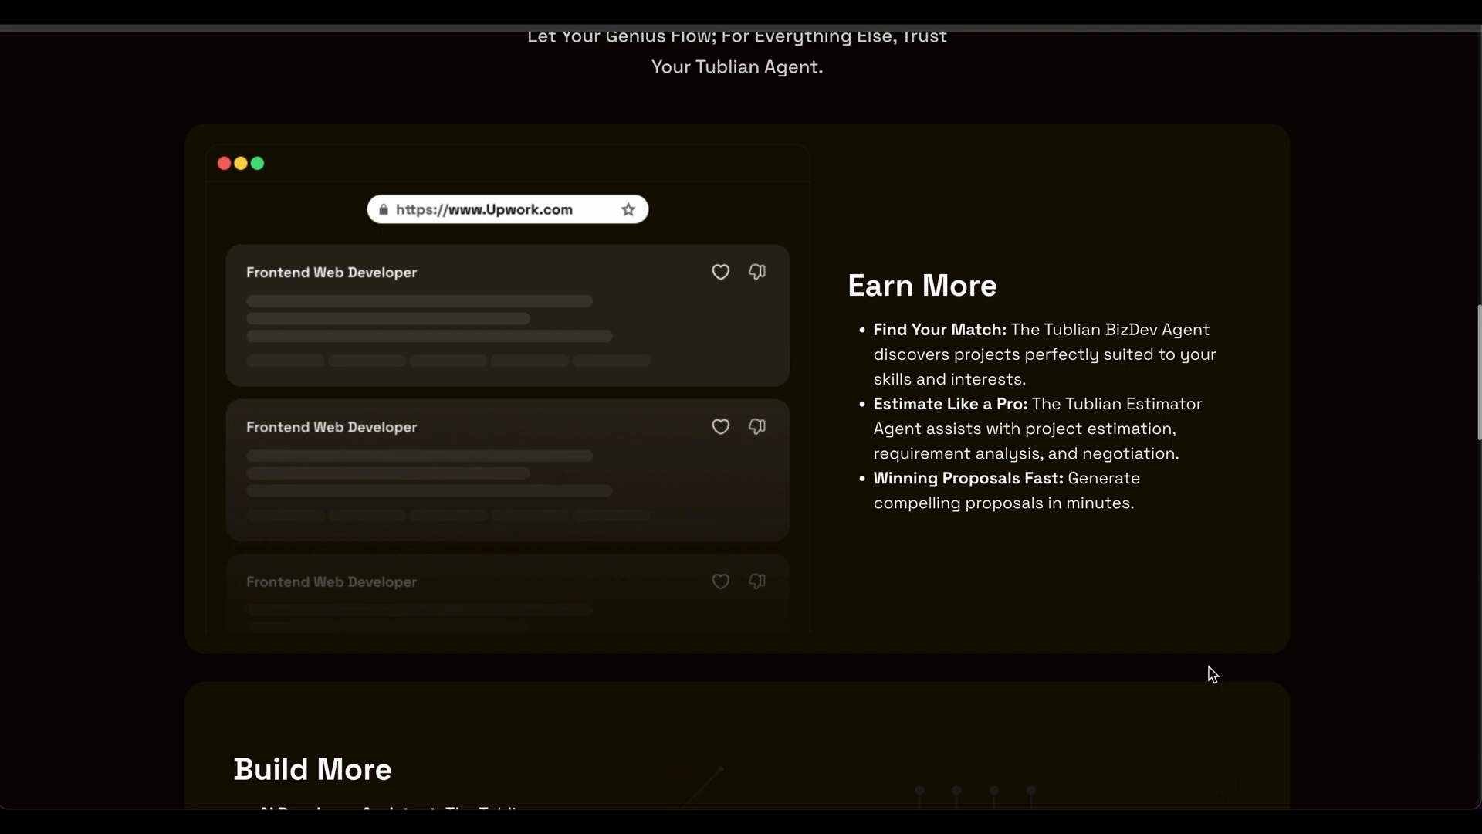
{"action": "mouse_move", "coordinate": [1189, 77]}
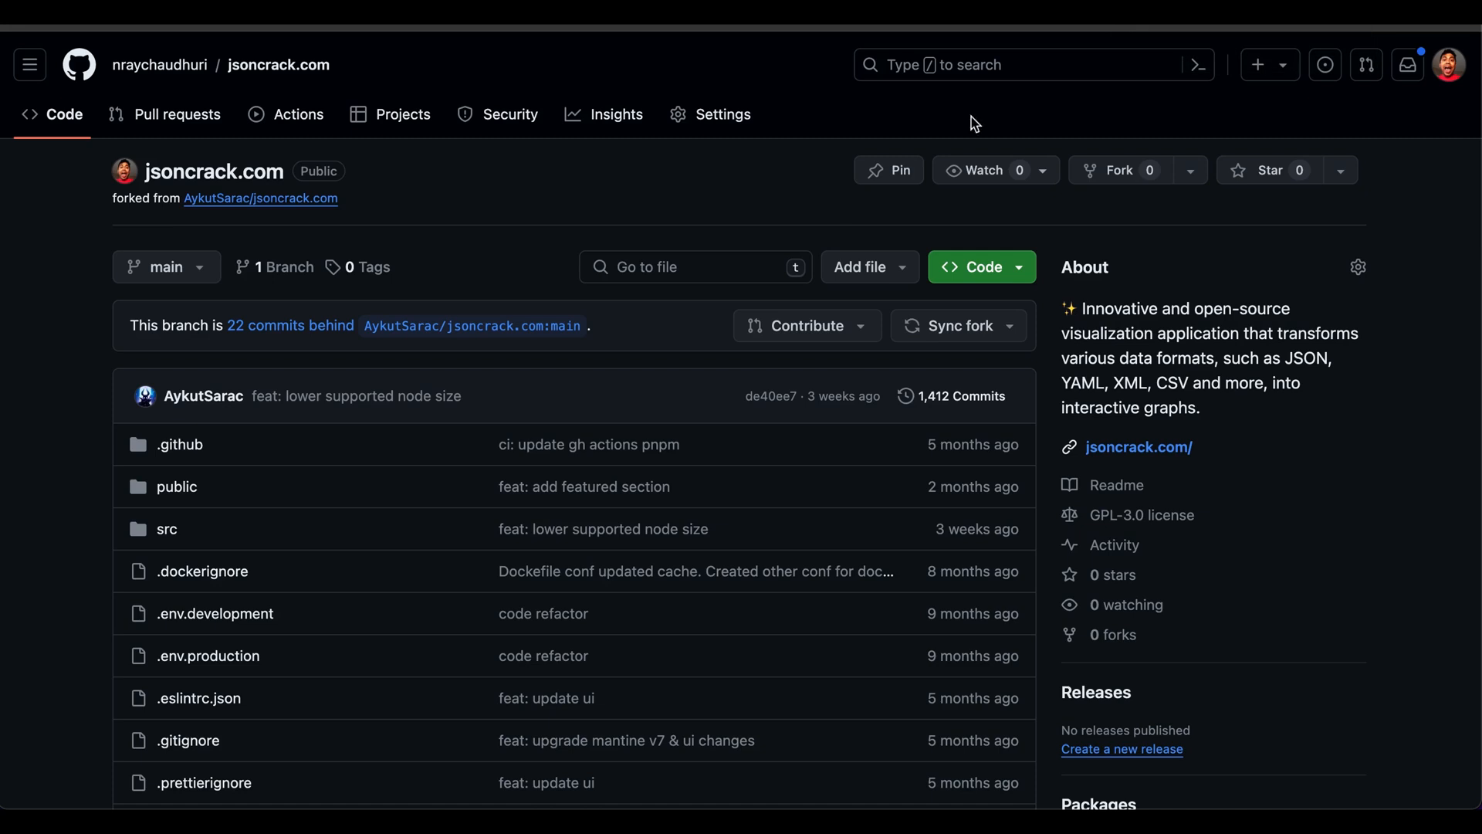
{"action": "scroll", "scroll_direction": "down", "scroll_amount": 3}
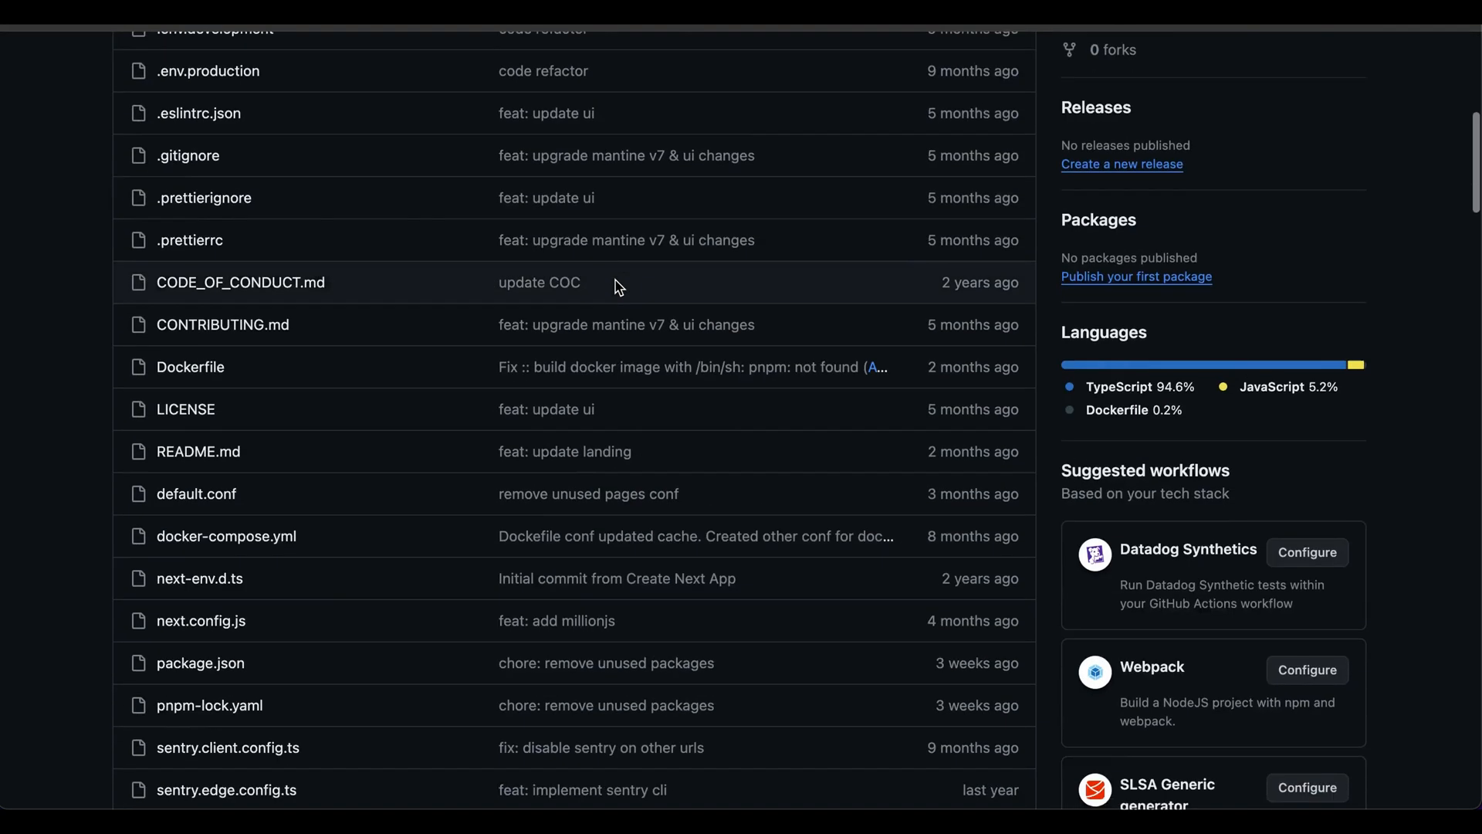
{"action": "scroll", "scroll_direction": "down", "scroll_amount": 3}
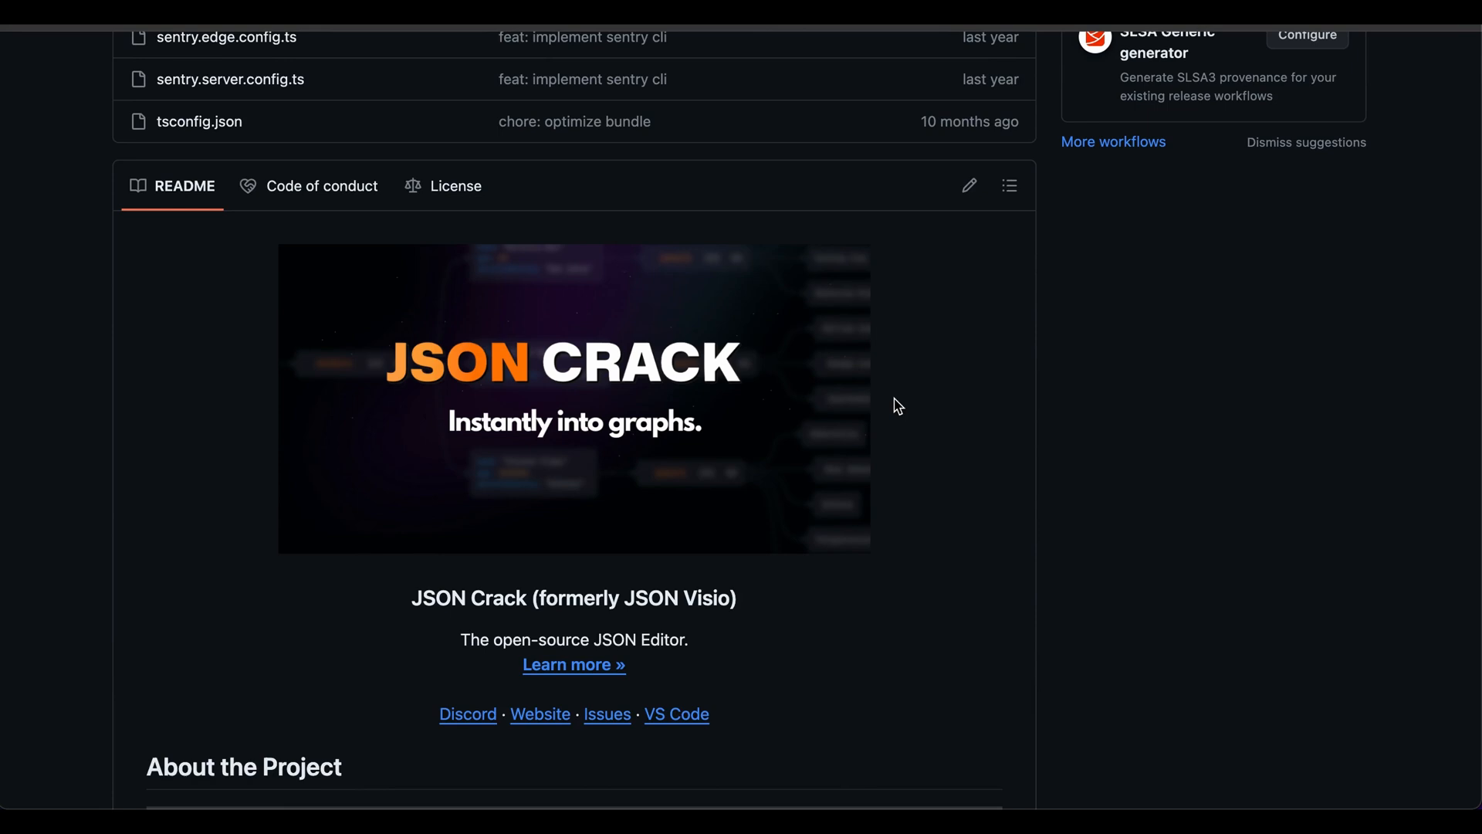
{"action": "scroll", "scroll_direction": "down", "scroll_amount": 3}
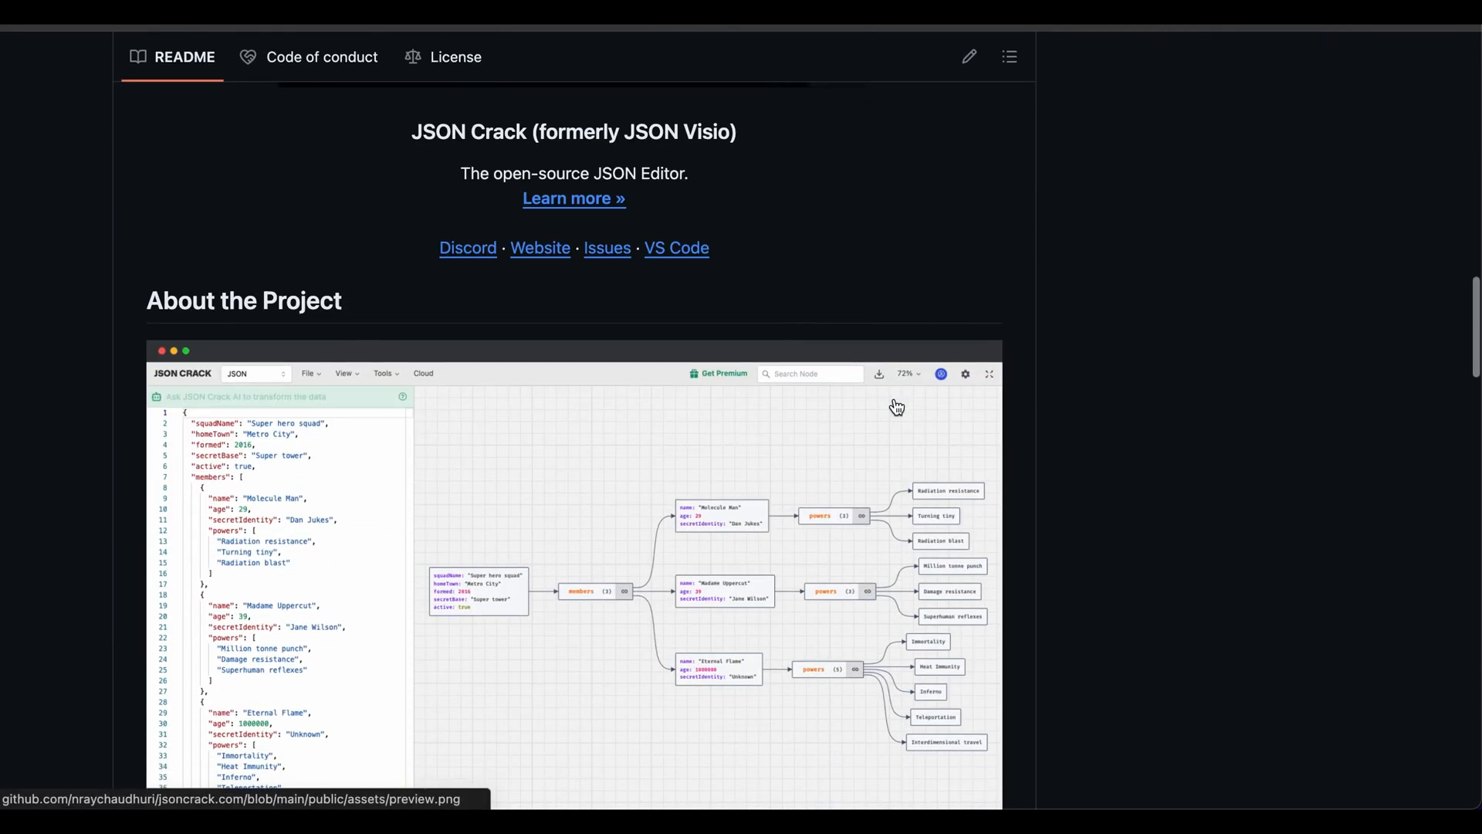
{"action": "scroll", "scroll_direction": "down", "scroll_amount": 3}
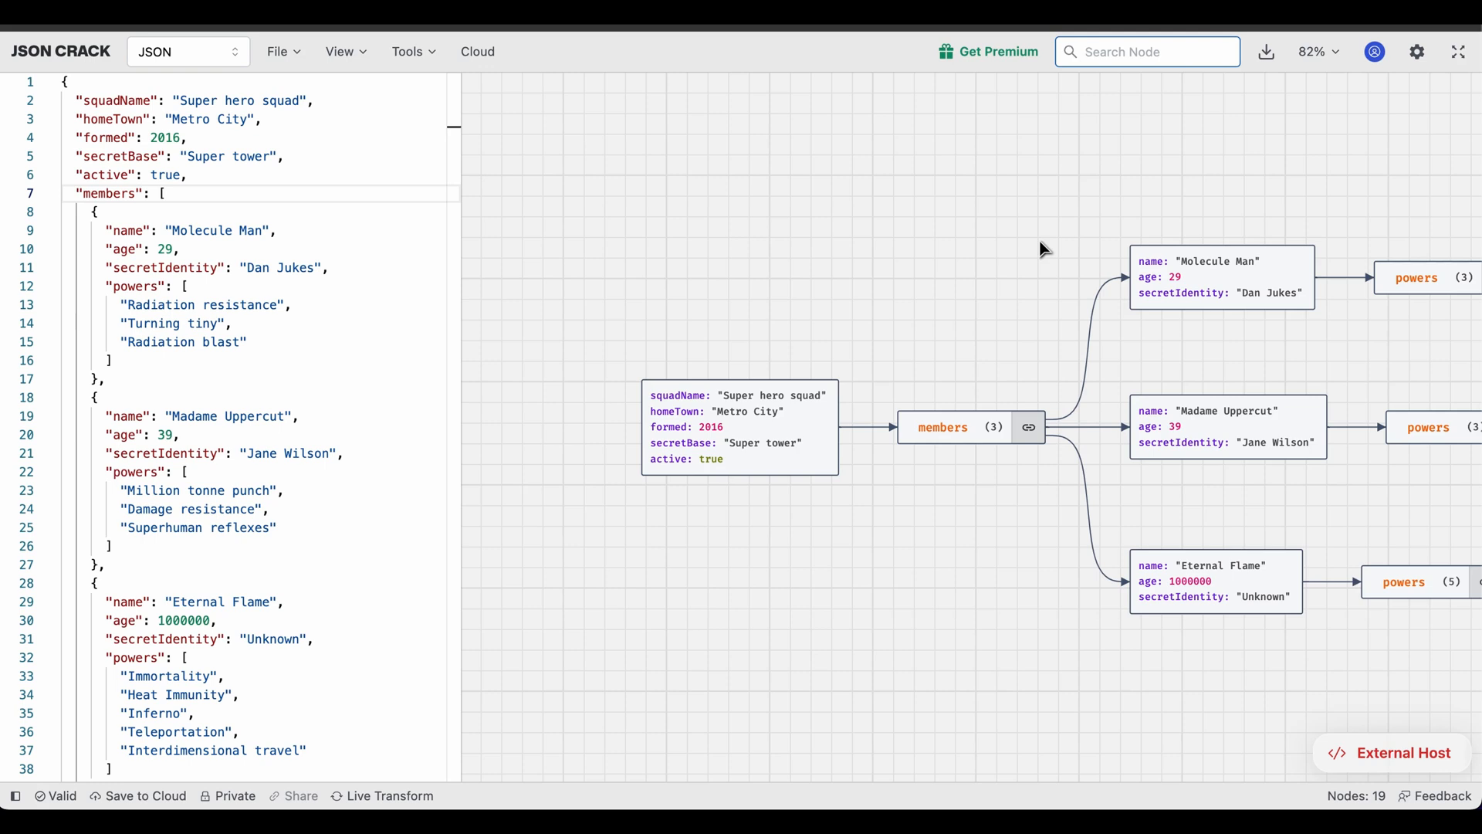
{"action": "mouse_move", "coordinate": [503, 287]}
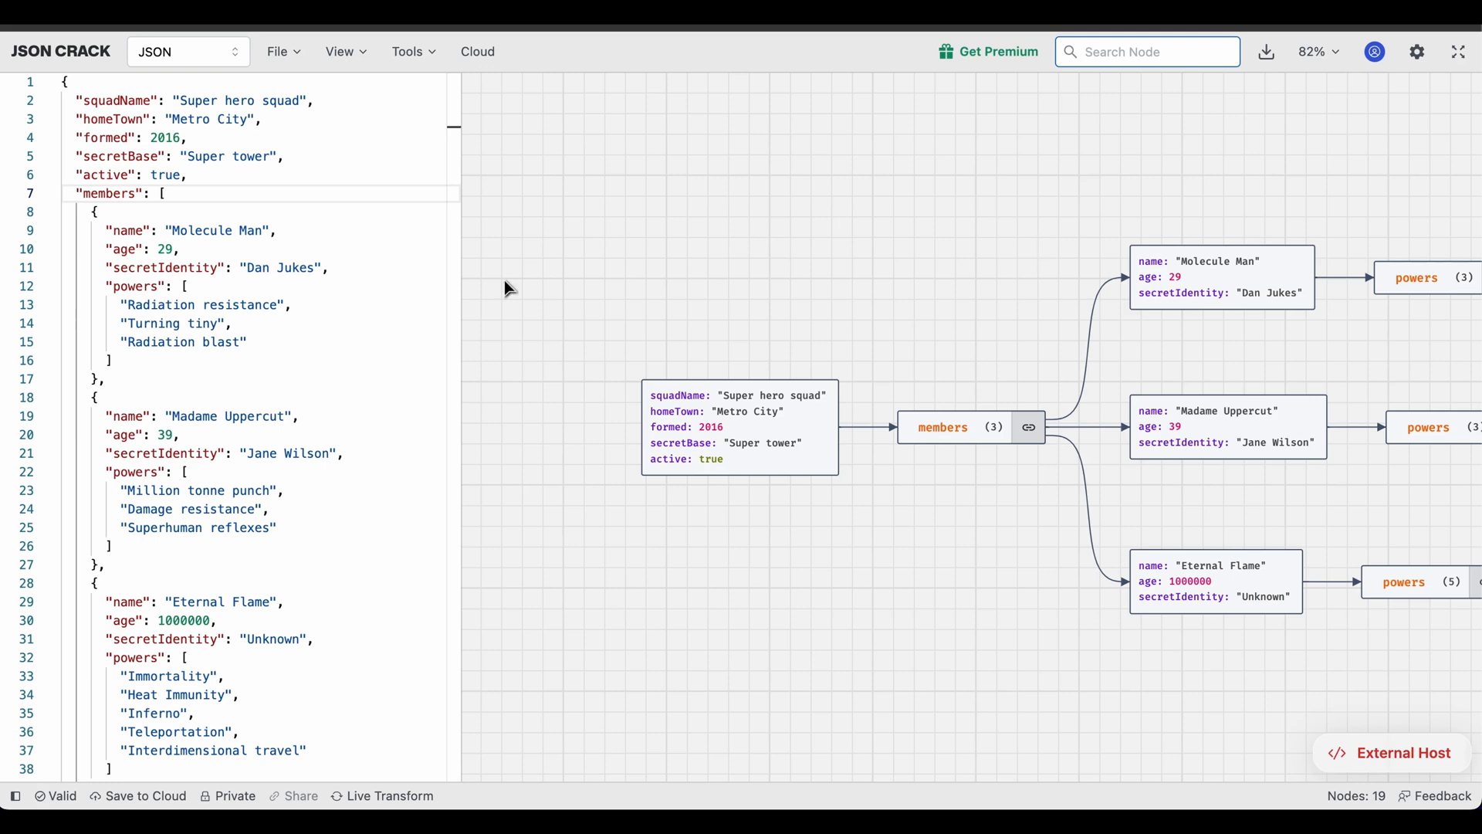
{"action": "mouse_move", "coordinate": [604, 280]}
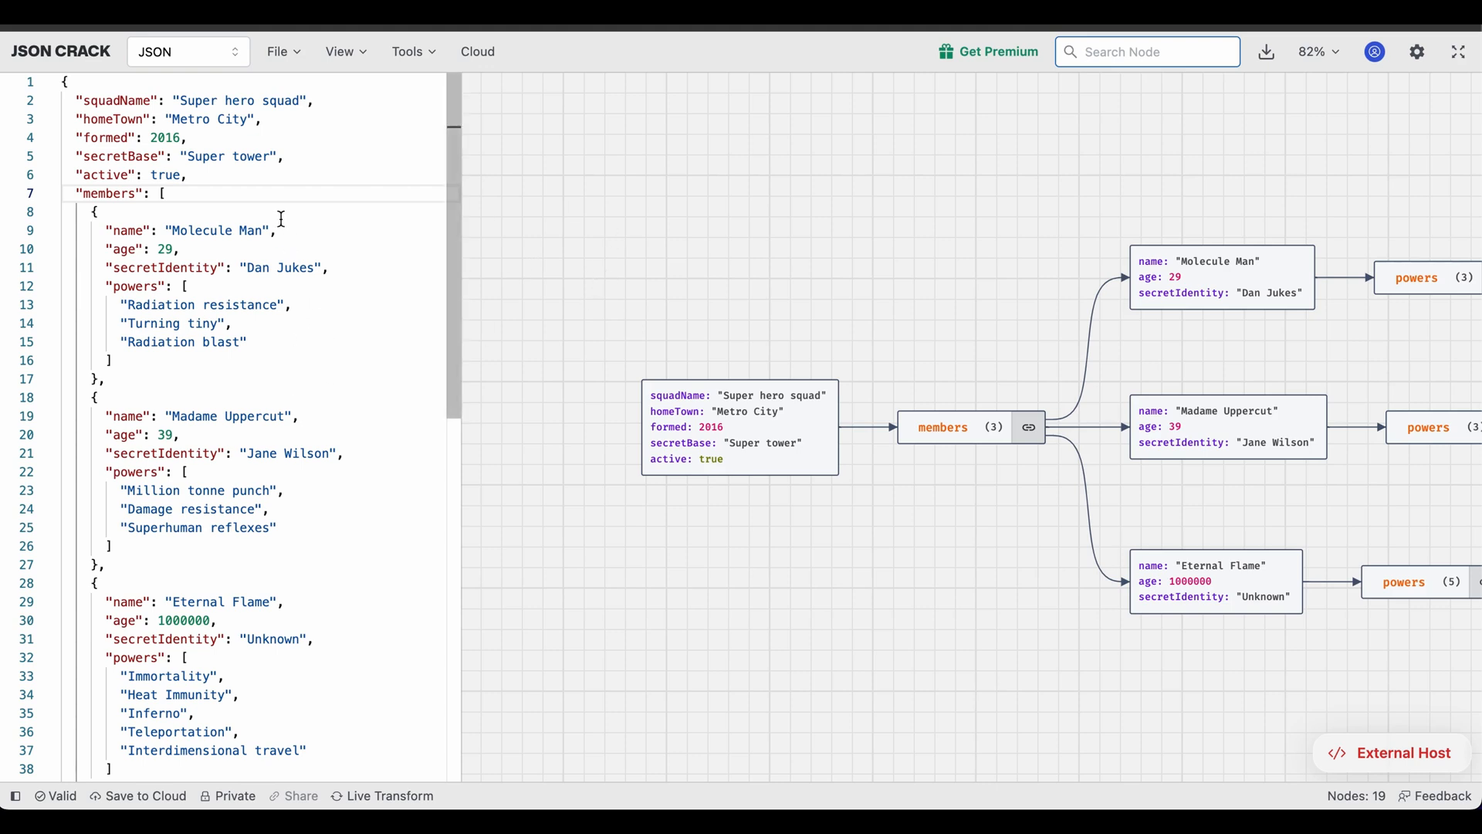
{"action": "mouse_move", "coordinate": [295, 246]}
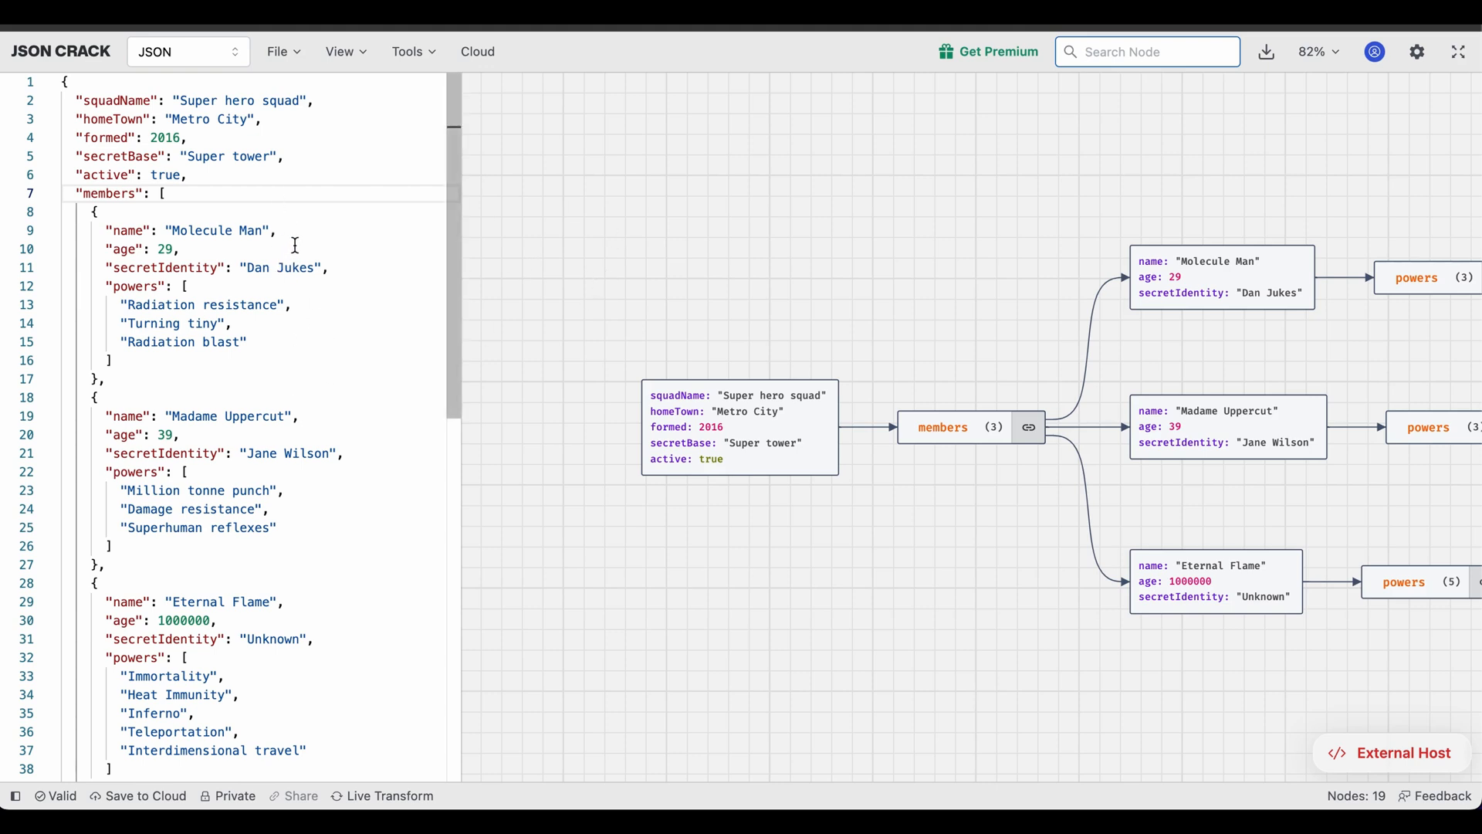
{"action": "mouse_move", "coordinate": [988, 386]}
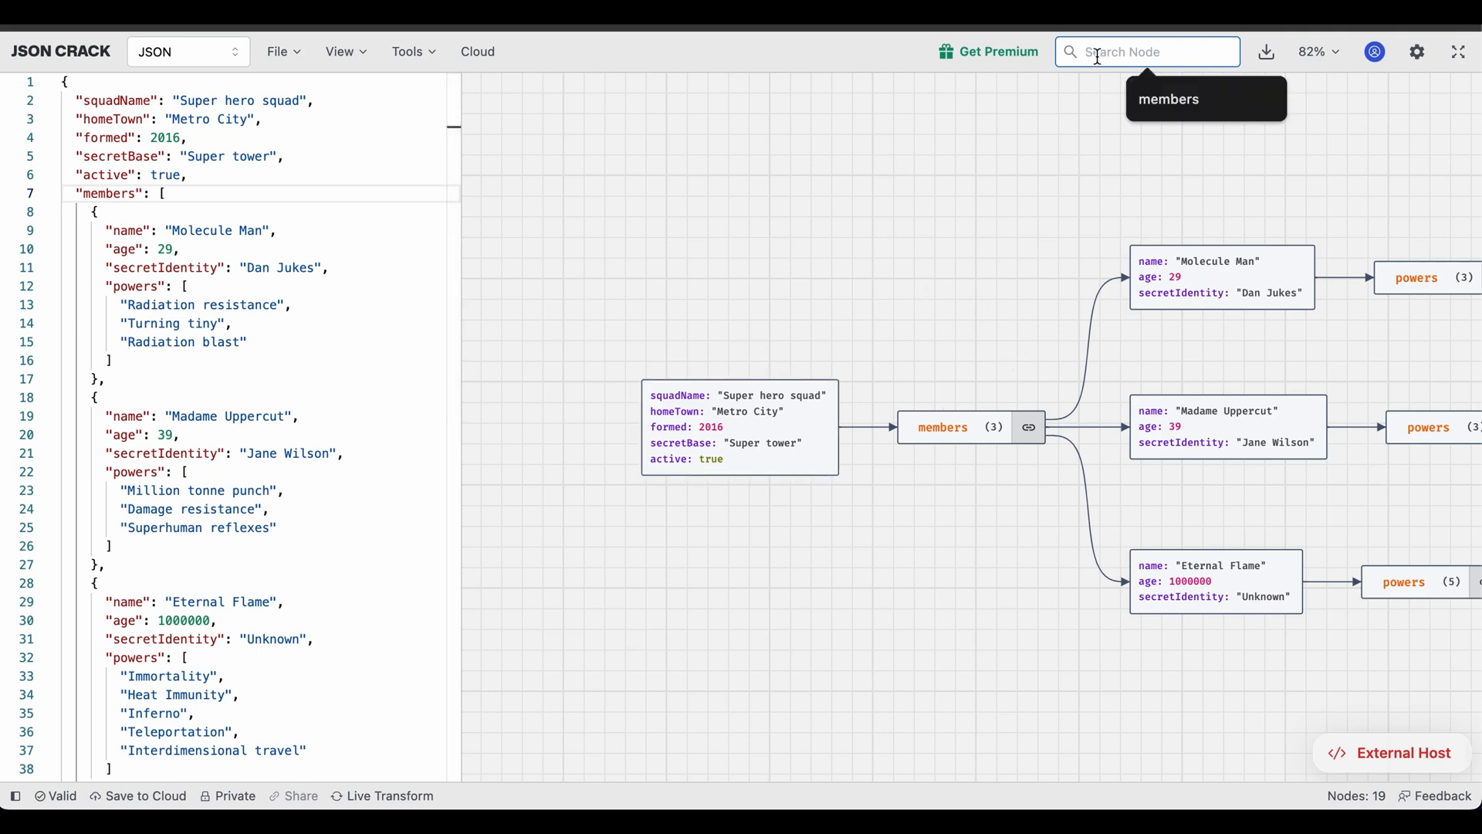
Search for the members node and rename its key to mem while it stays highlighted.
{"action": "type", "text": "members"}
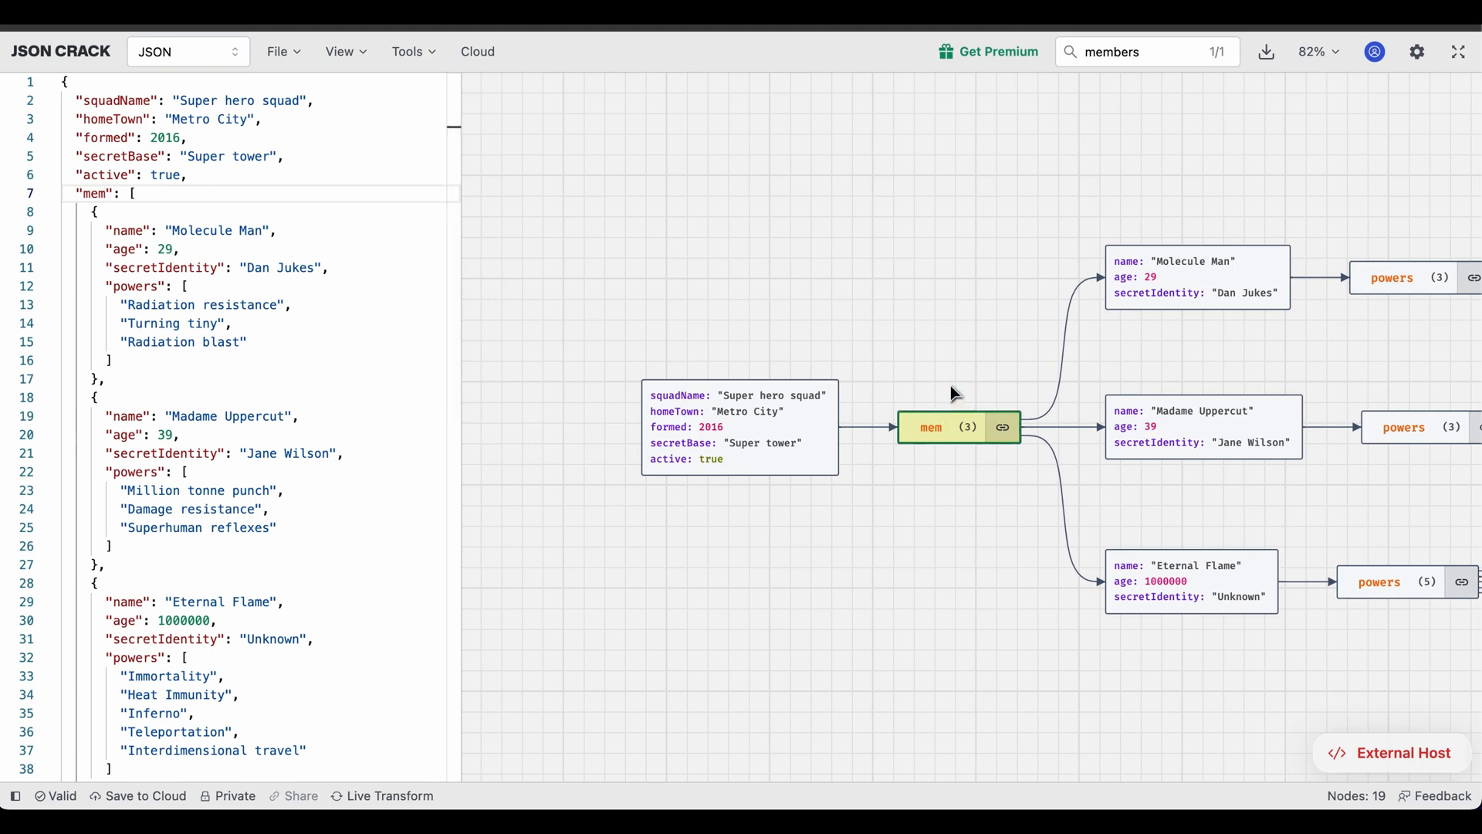
{"action": "mouse_move", "coordinate": [976, 423]}
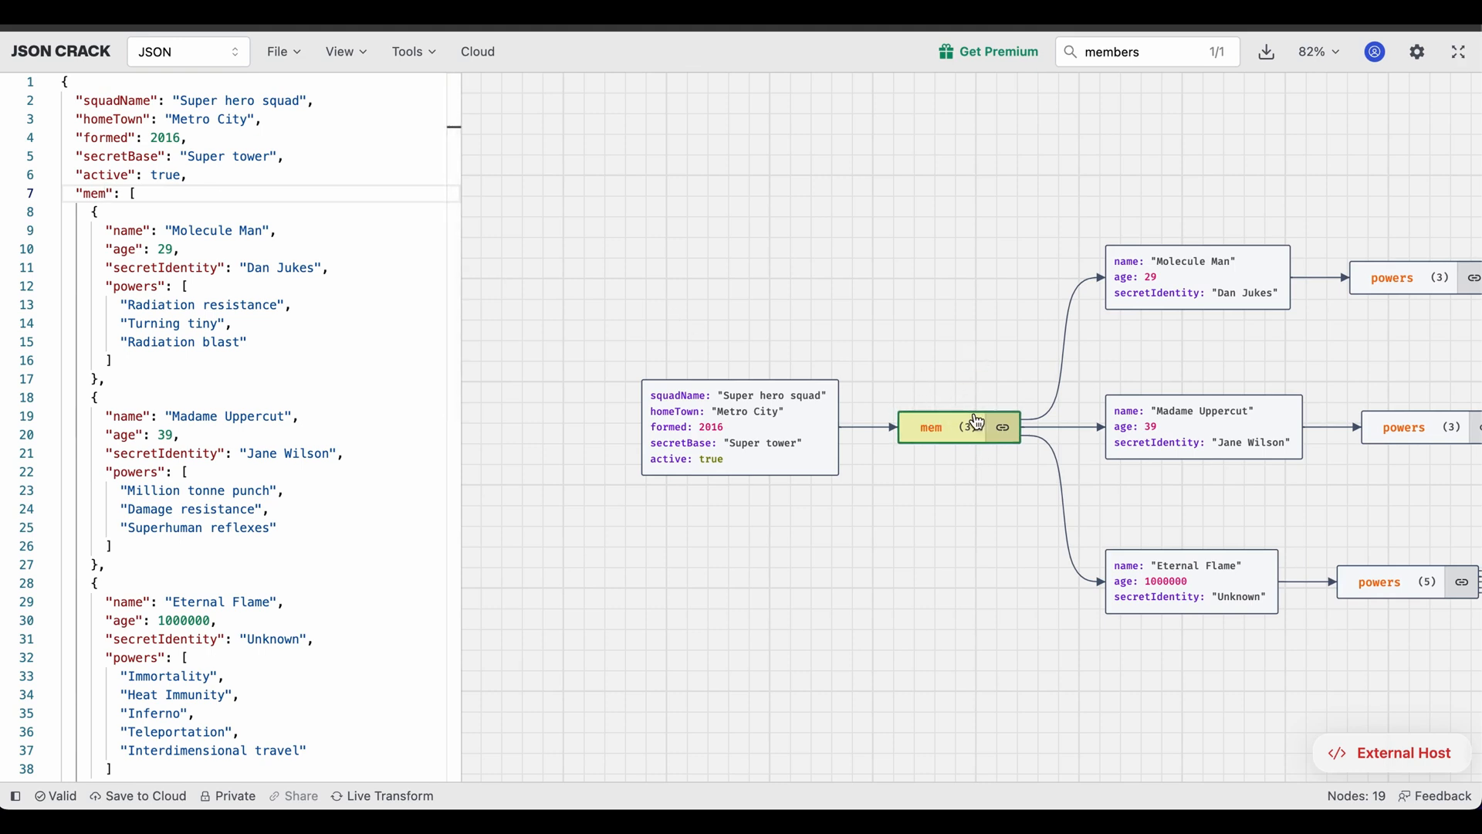
{"action": "mouse_move", "coordinate": [969, 396]}
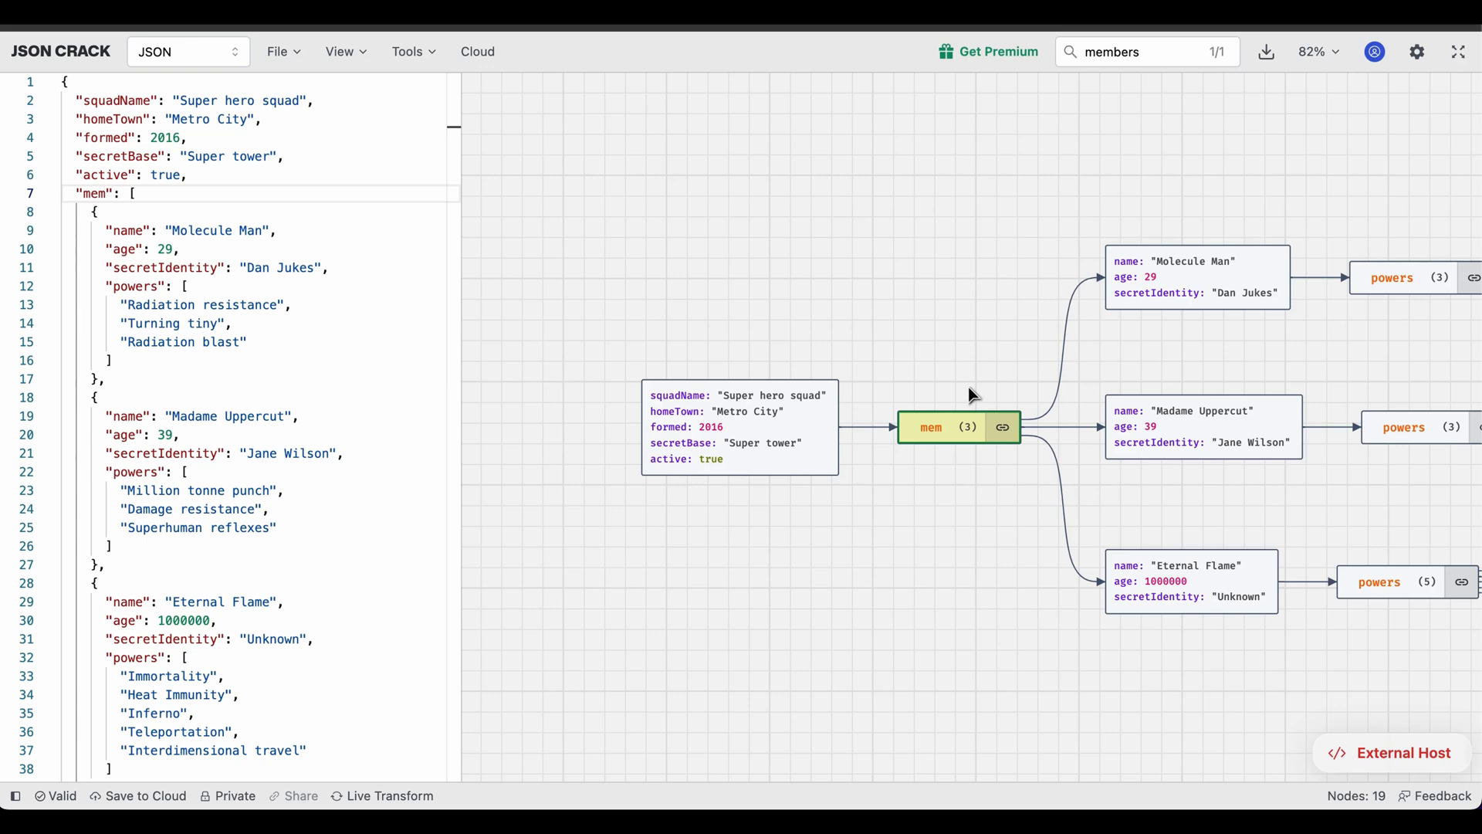
{"action": "key", "text": "Cmd+Tab"}
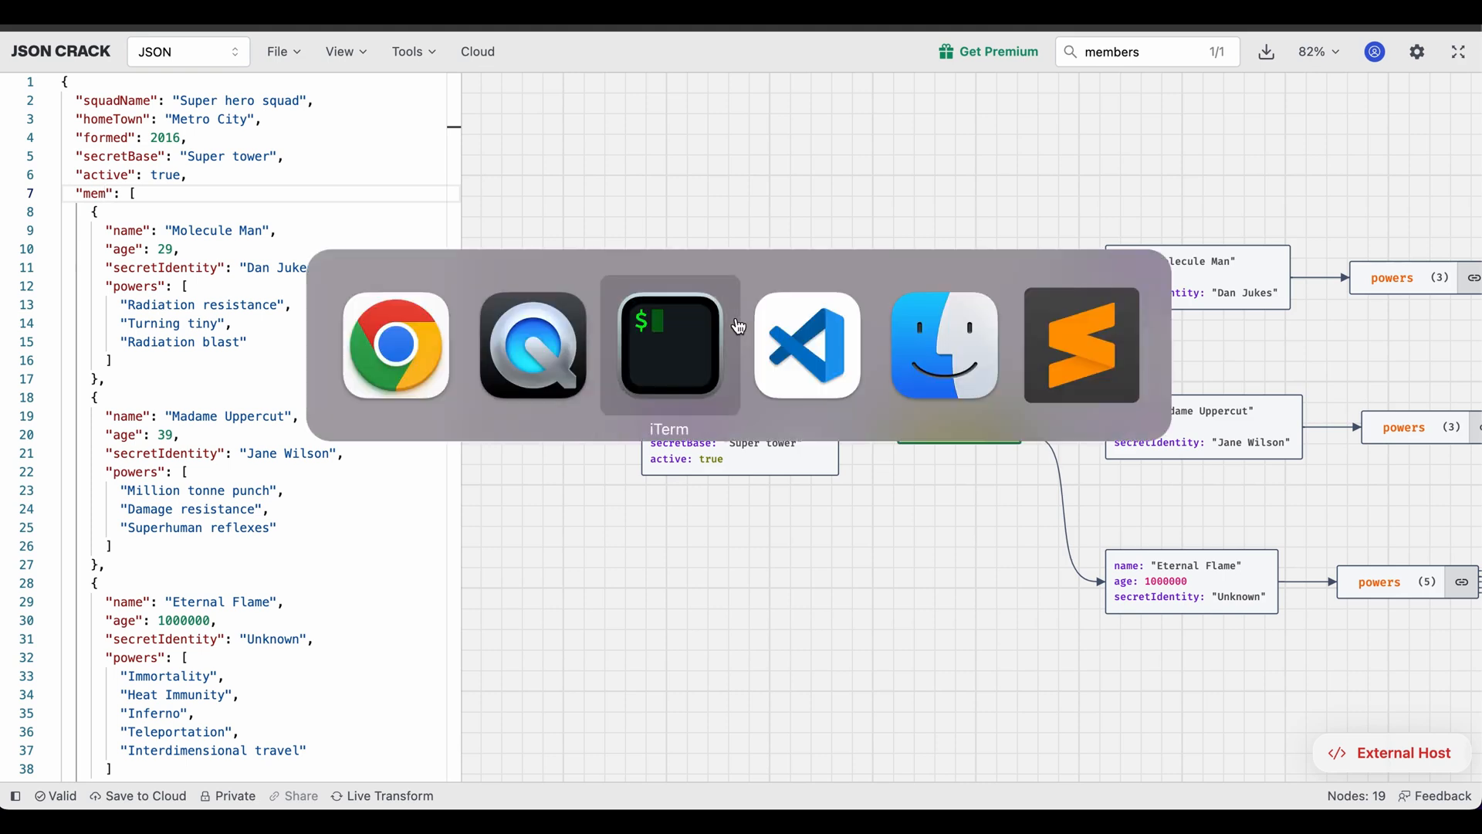
Bring iTerm forward from the macOS app switcher.
{"action": "left_click", "coordinate": [670, 349]}
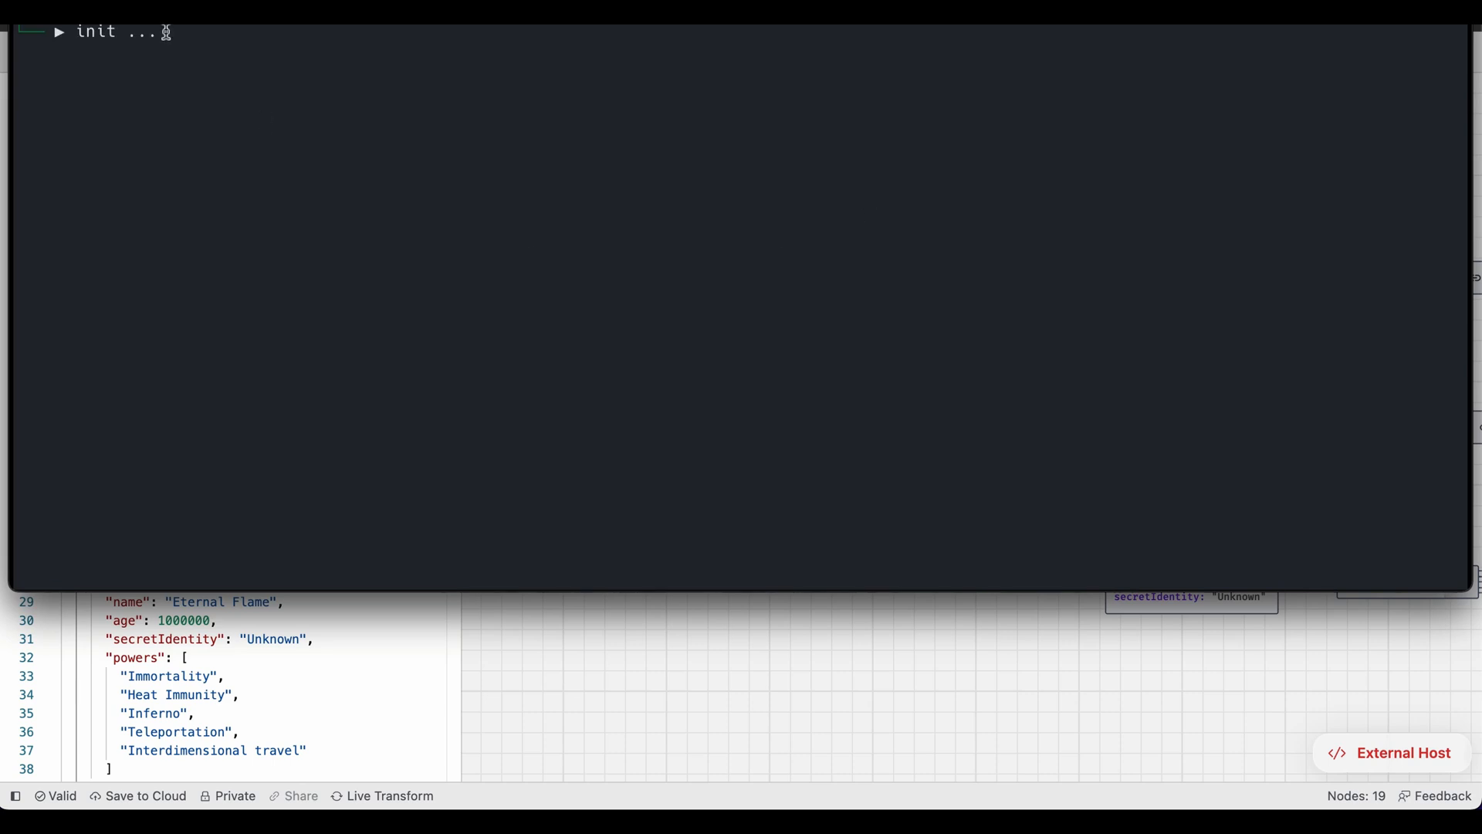
{"action": "mouse_move", "coordinate": [164, 33]}
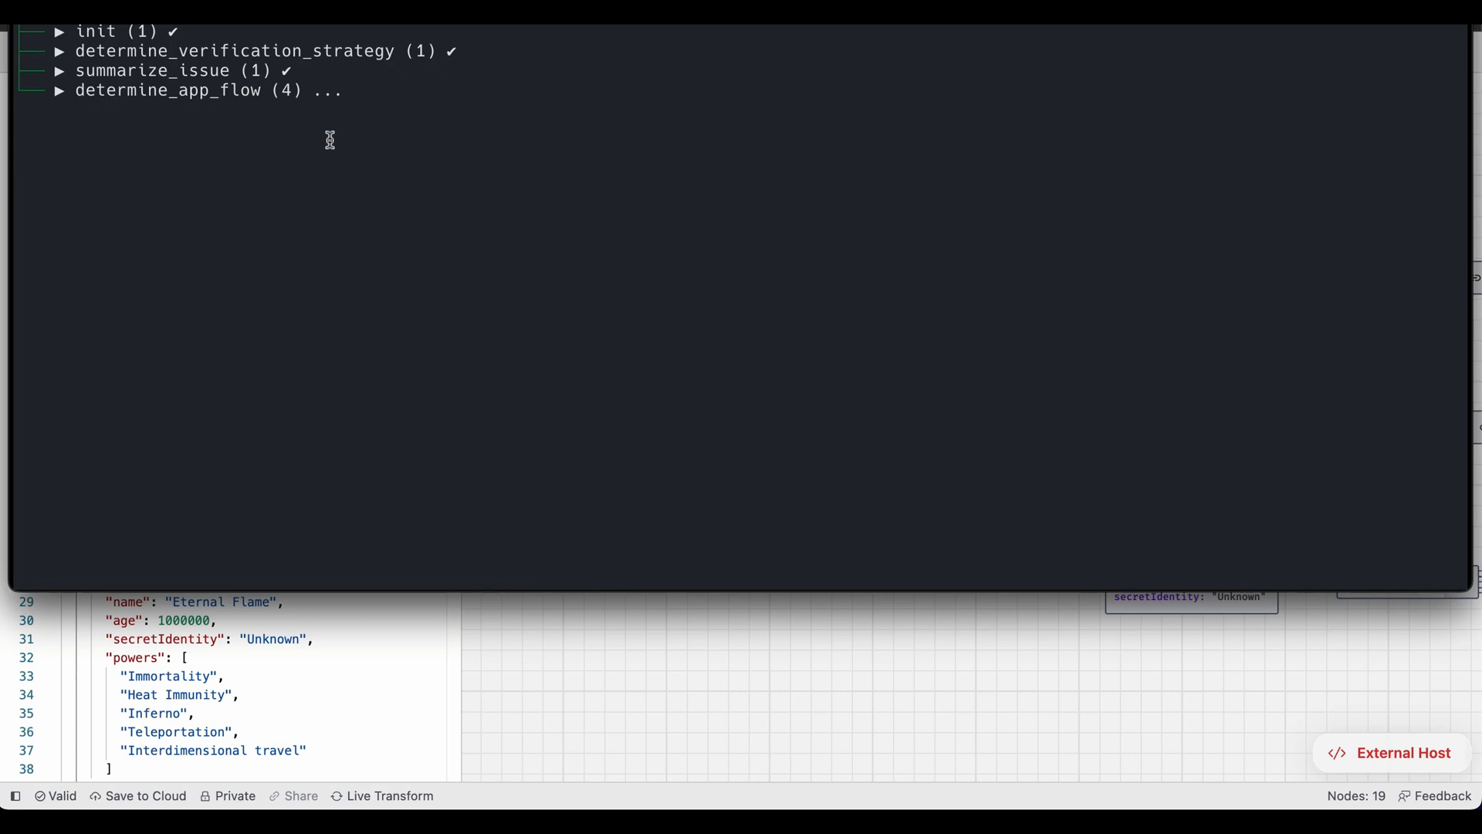
{"action": "mouse_move", "coordinate": [284, 102]}
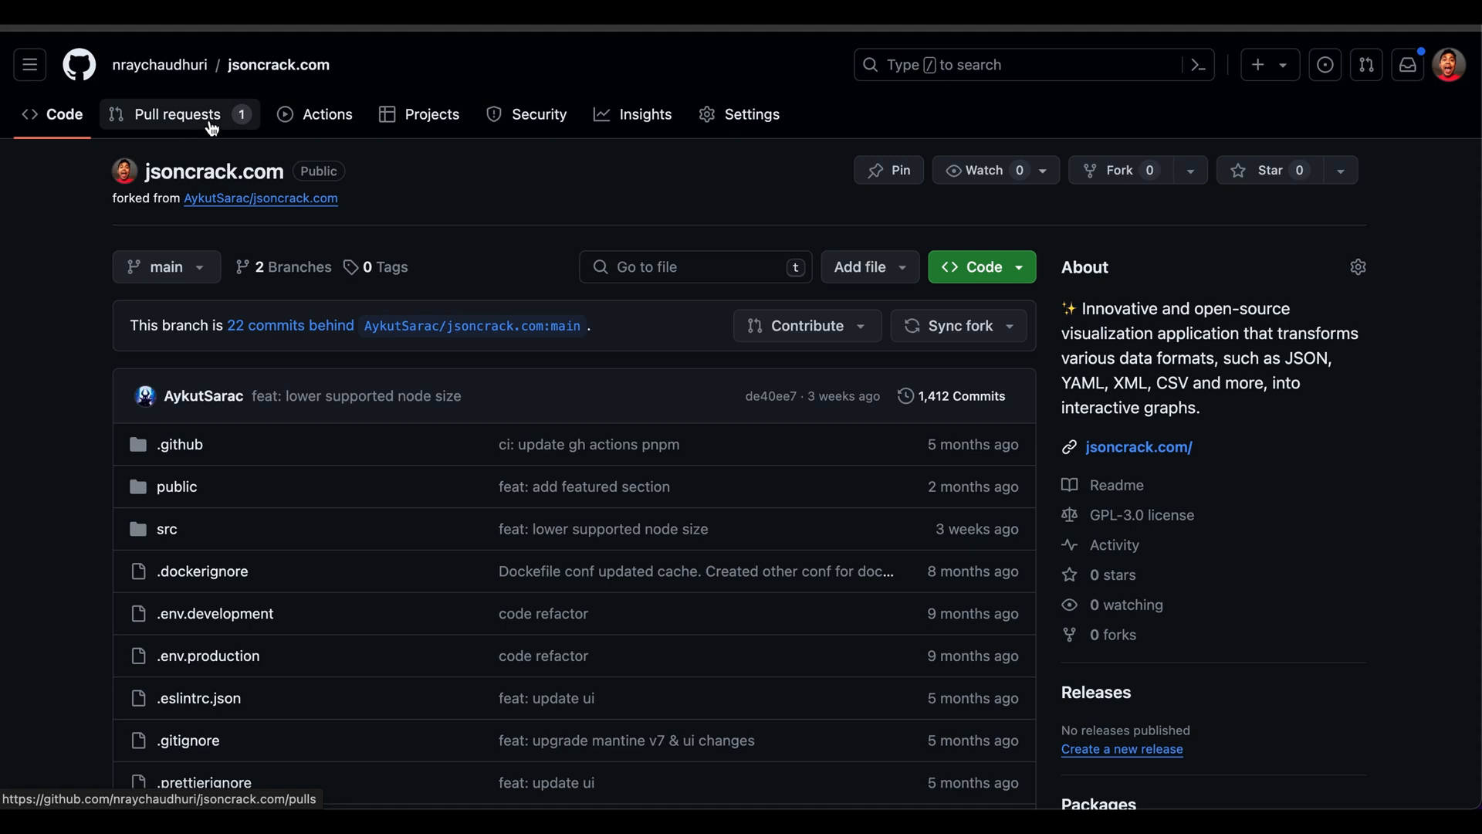
{"action": "left_click", "coordinate": [179, 114]}
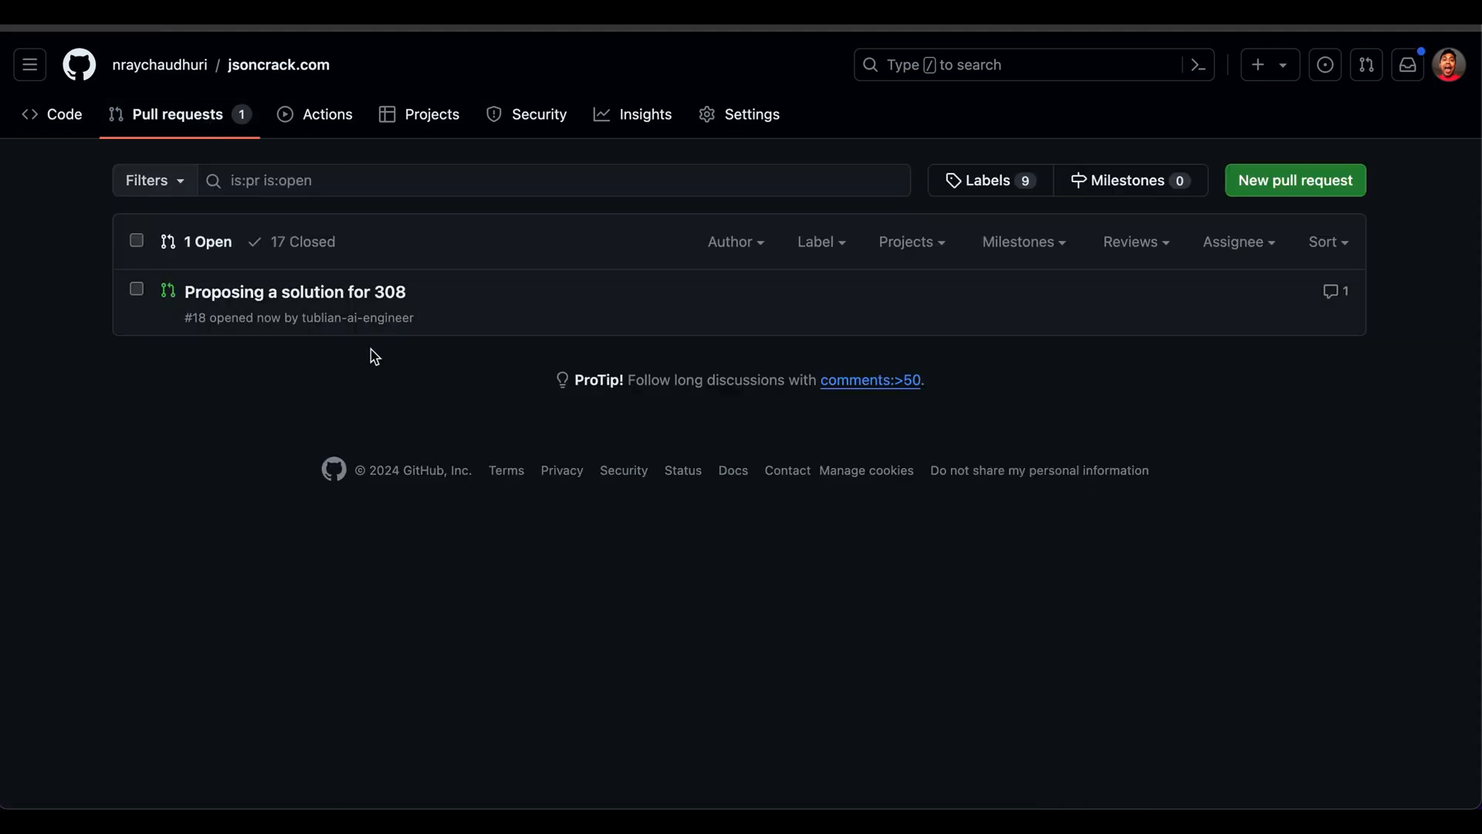
{"action": "mouse_move", "coordinate": [319, 299]}
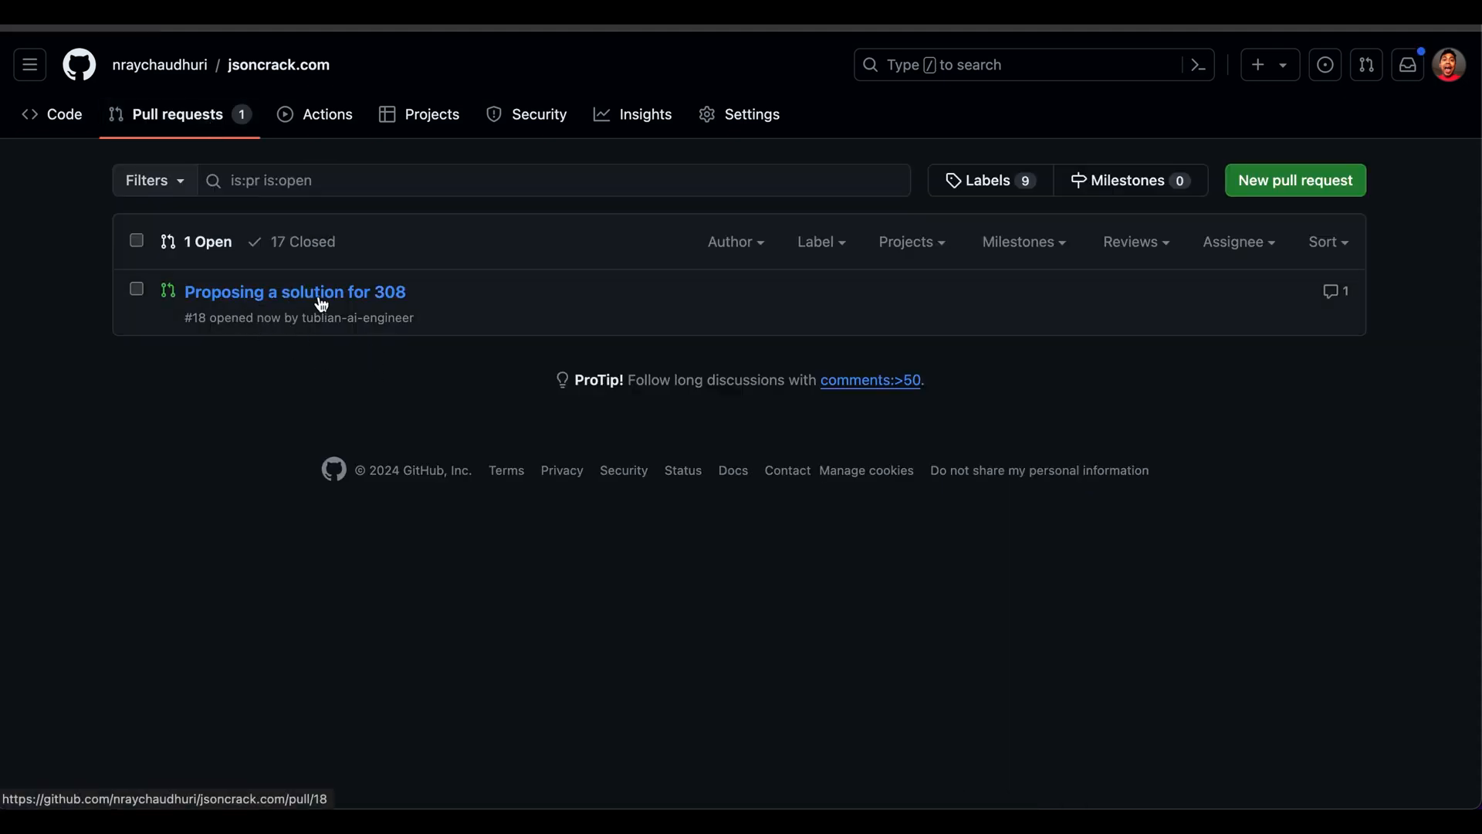
{"action": "left_click", "coordinate": [294, 292]}
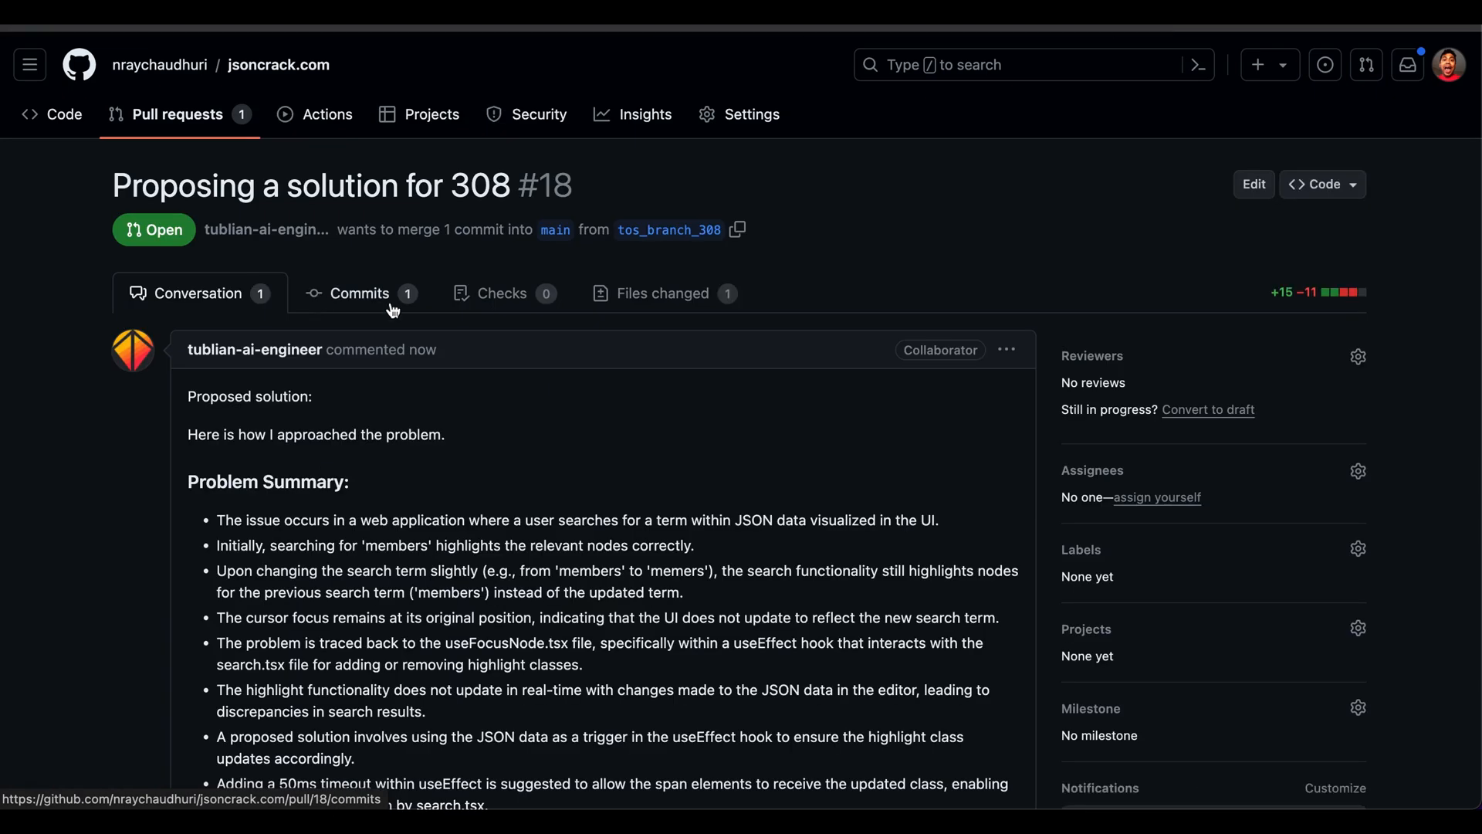
{"action": "scroll", "scroll_direction": "down", "scroll_amount": 3}
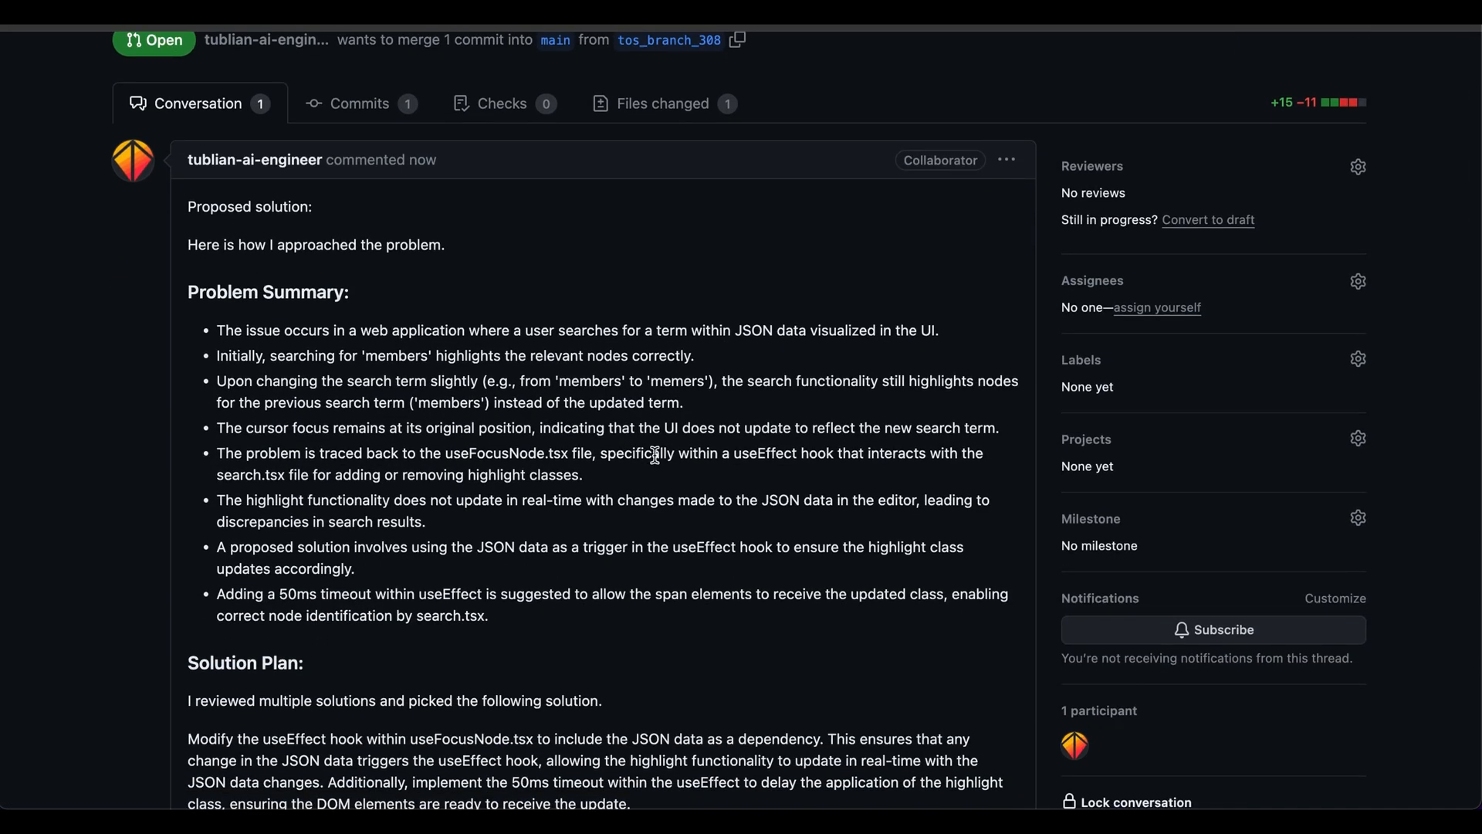
{"action": "scroll", "scroll_direction": "down", "scroll_amount": 3}
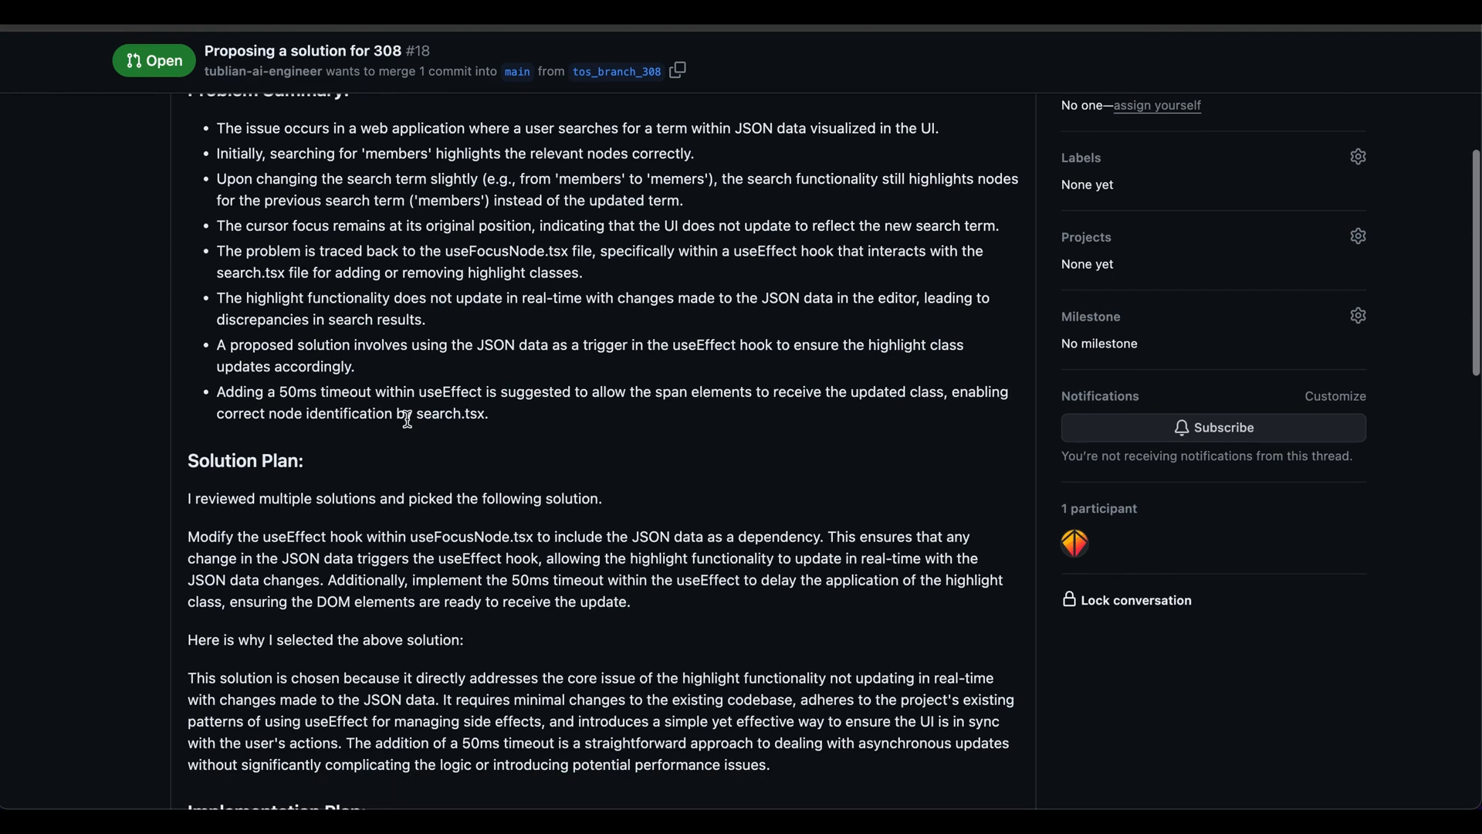
{"action": "scroll", "scroll_direction": "down", "scroll_amount": 3}
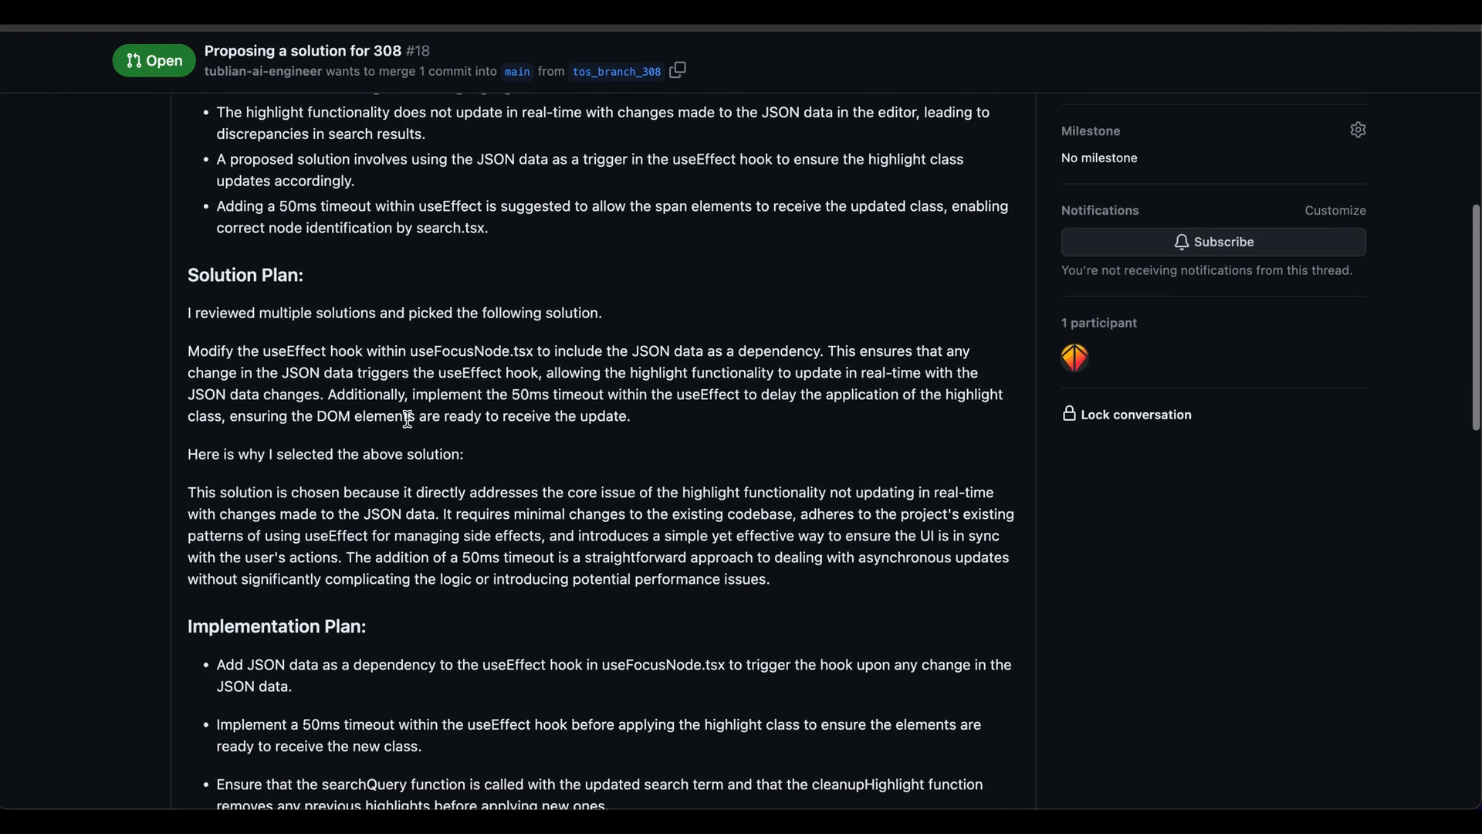
{"action": "scroll", "scroll_direction": "down", "scroll_amount": 3}
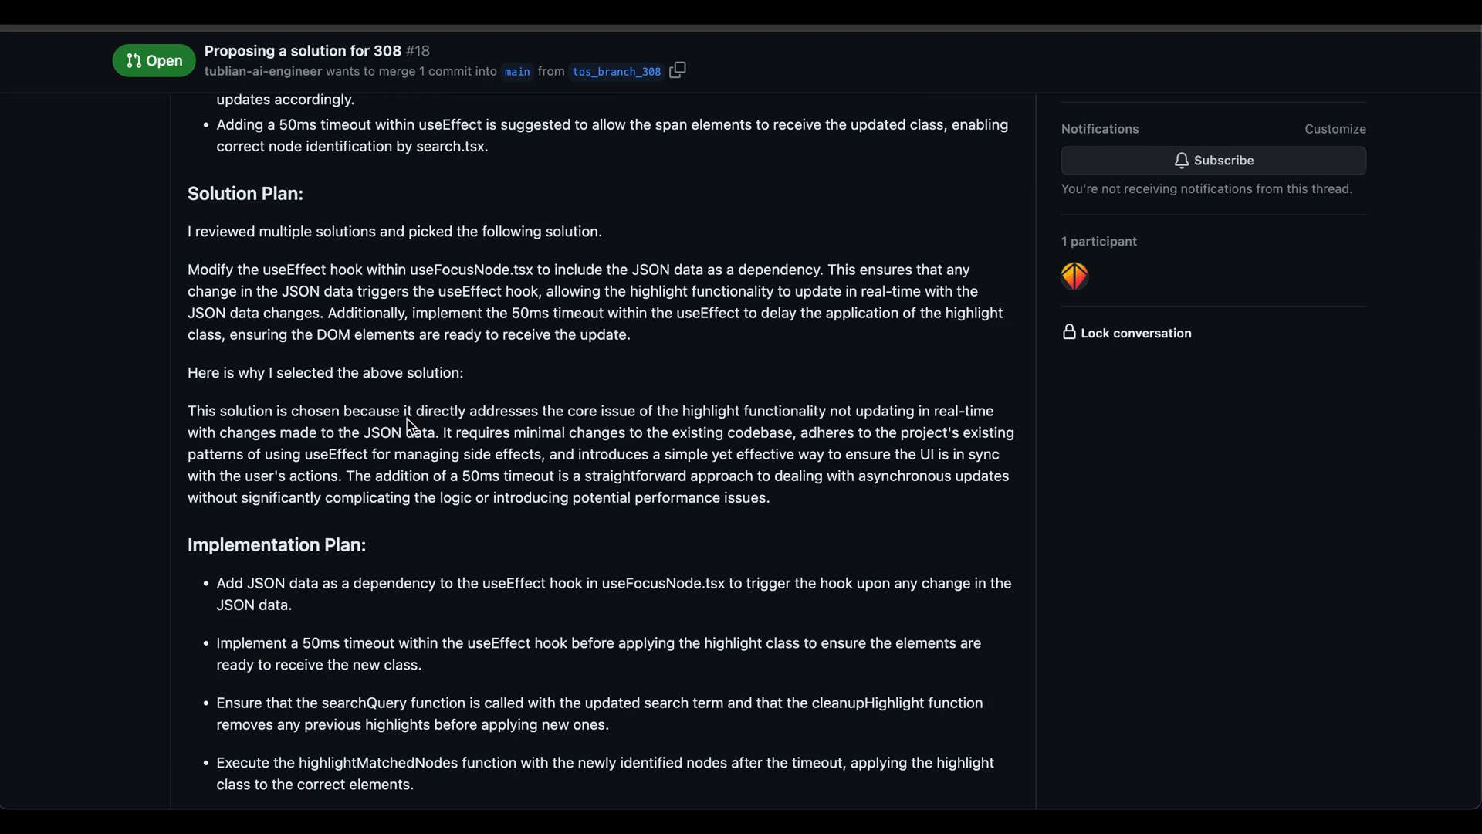
{"action": "scroll", "scroll_direction": "down", "scroll_amount": 3}
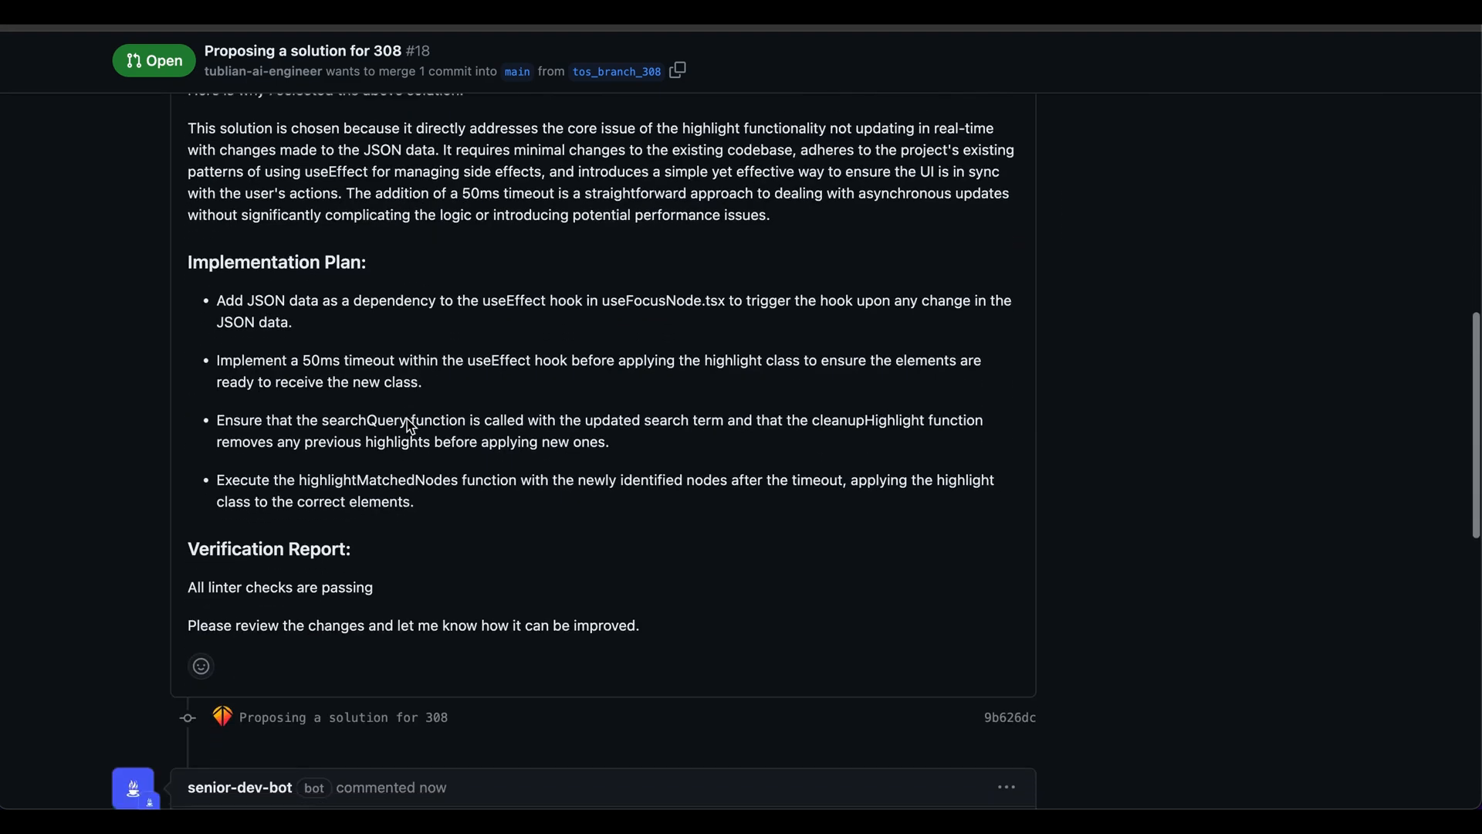
{"action": "scroll", "scroll_direction": "down", "scroll_amount": 3}
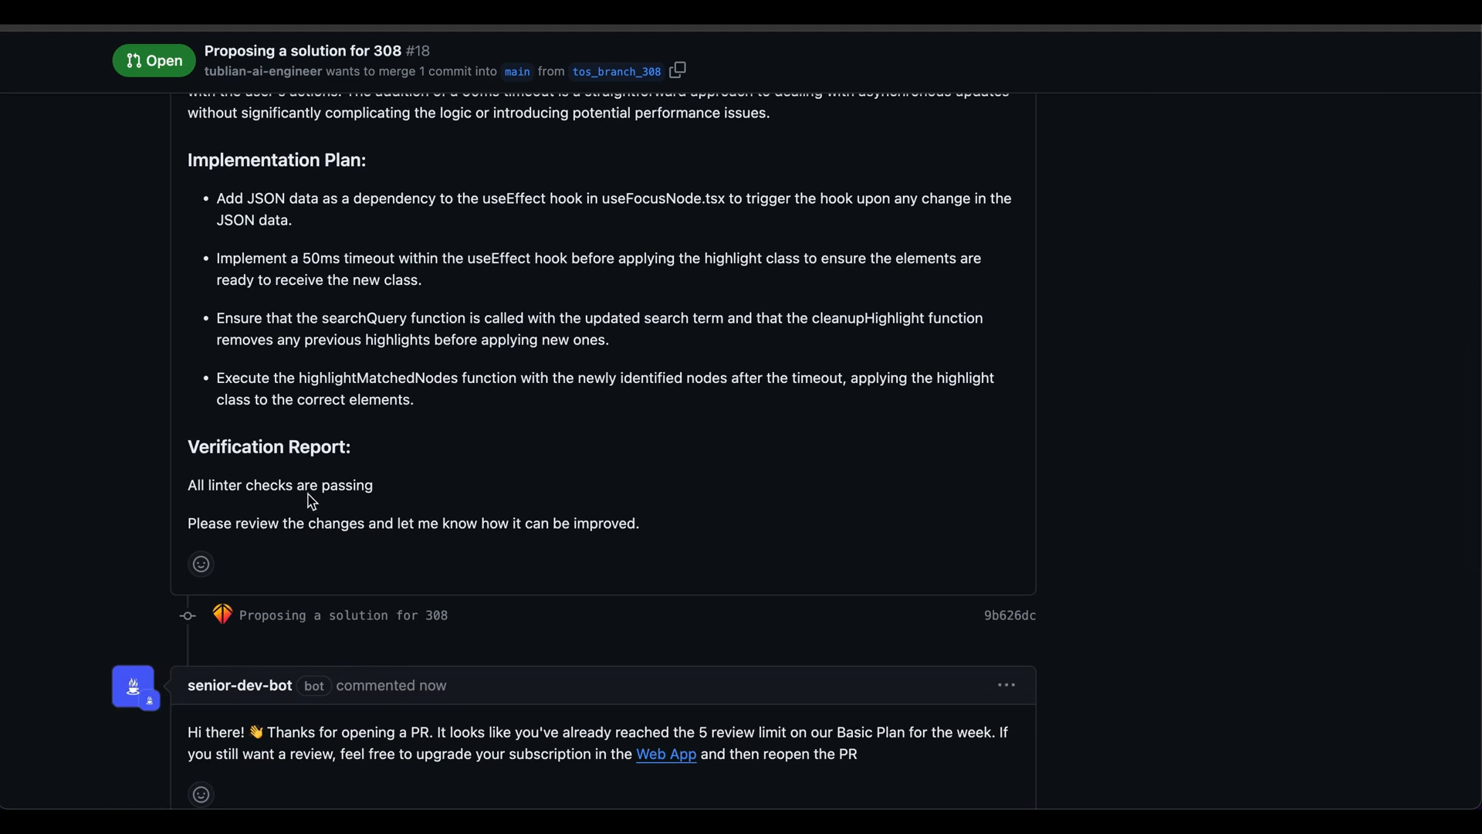
{"action": "mouse_move", "coordinate": [463, 485]}
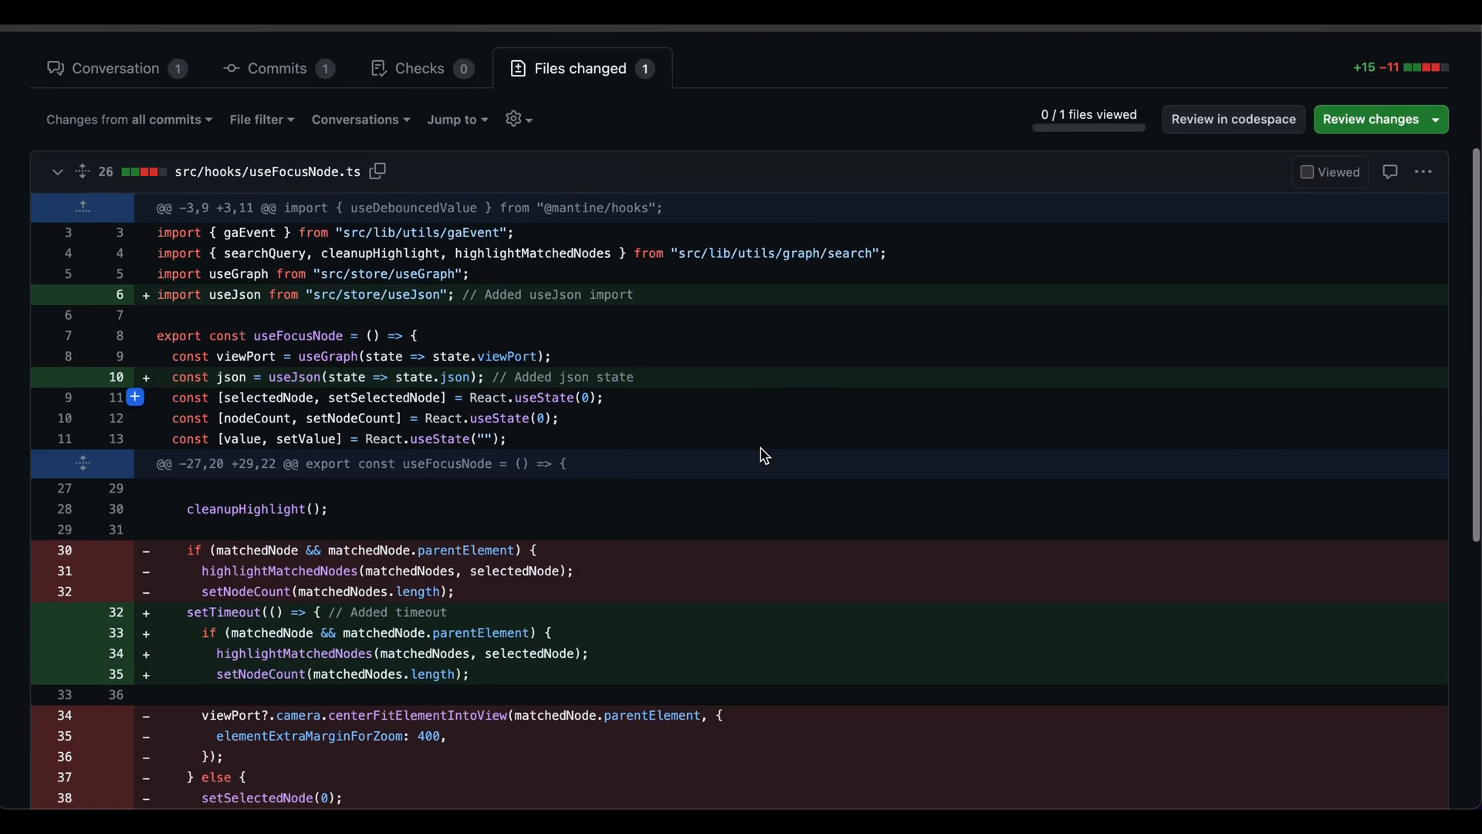
Review PR #18's useFocusNode.ts diff with its timeout wrapper and added json state dependency.
{"action": "scroll", "scroll_direction": "down", "scroll_amount": 3}
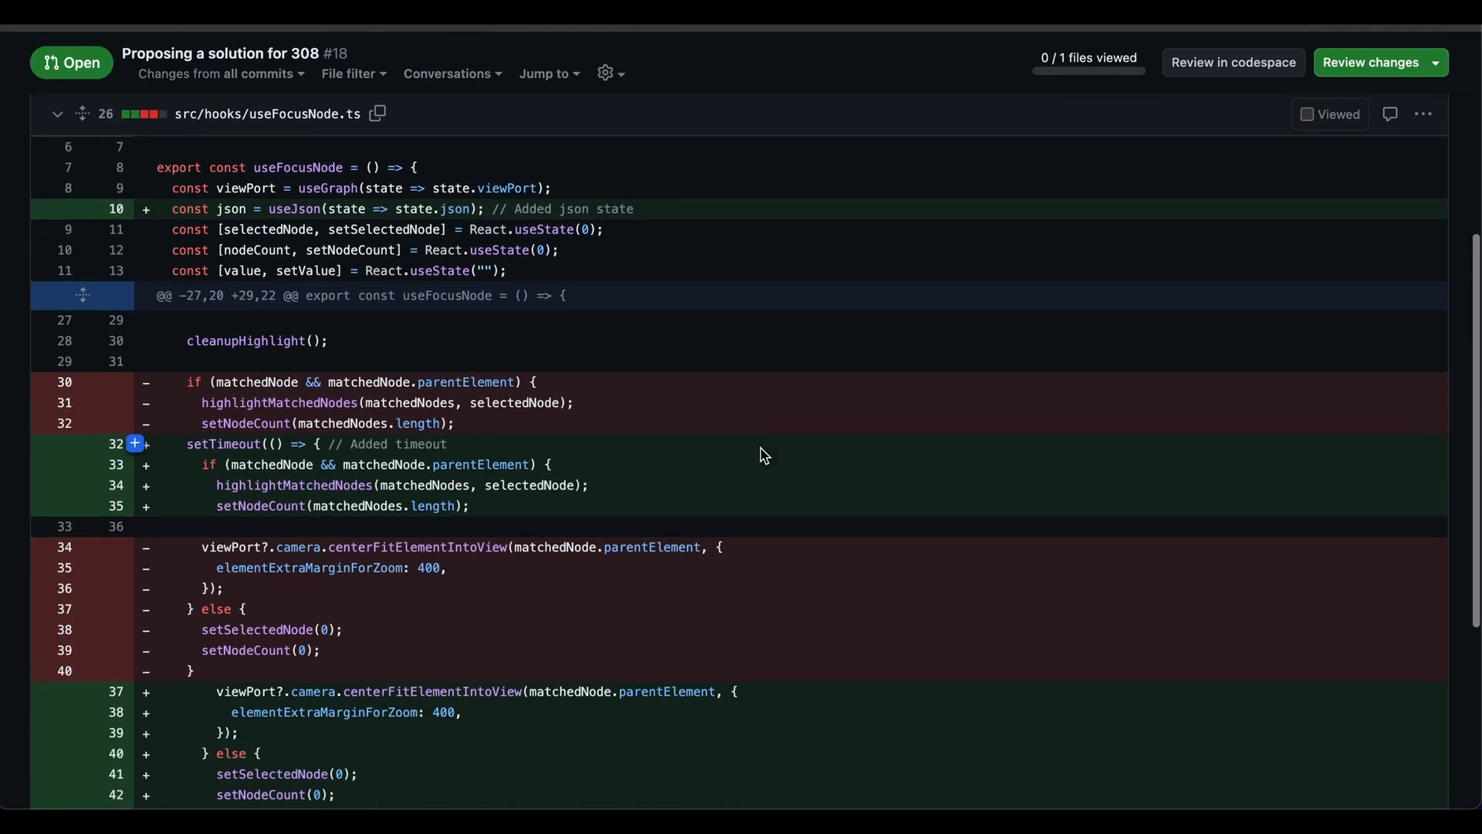
{"action": "scroll", "scroll_direction": "down", "scroll_amount": 3}
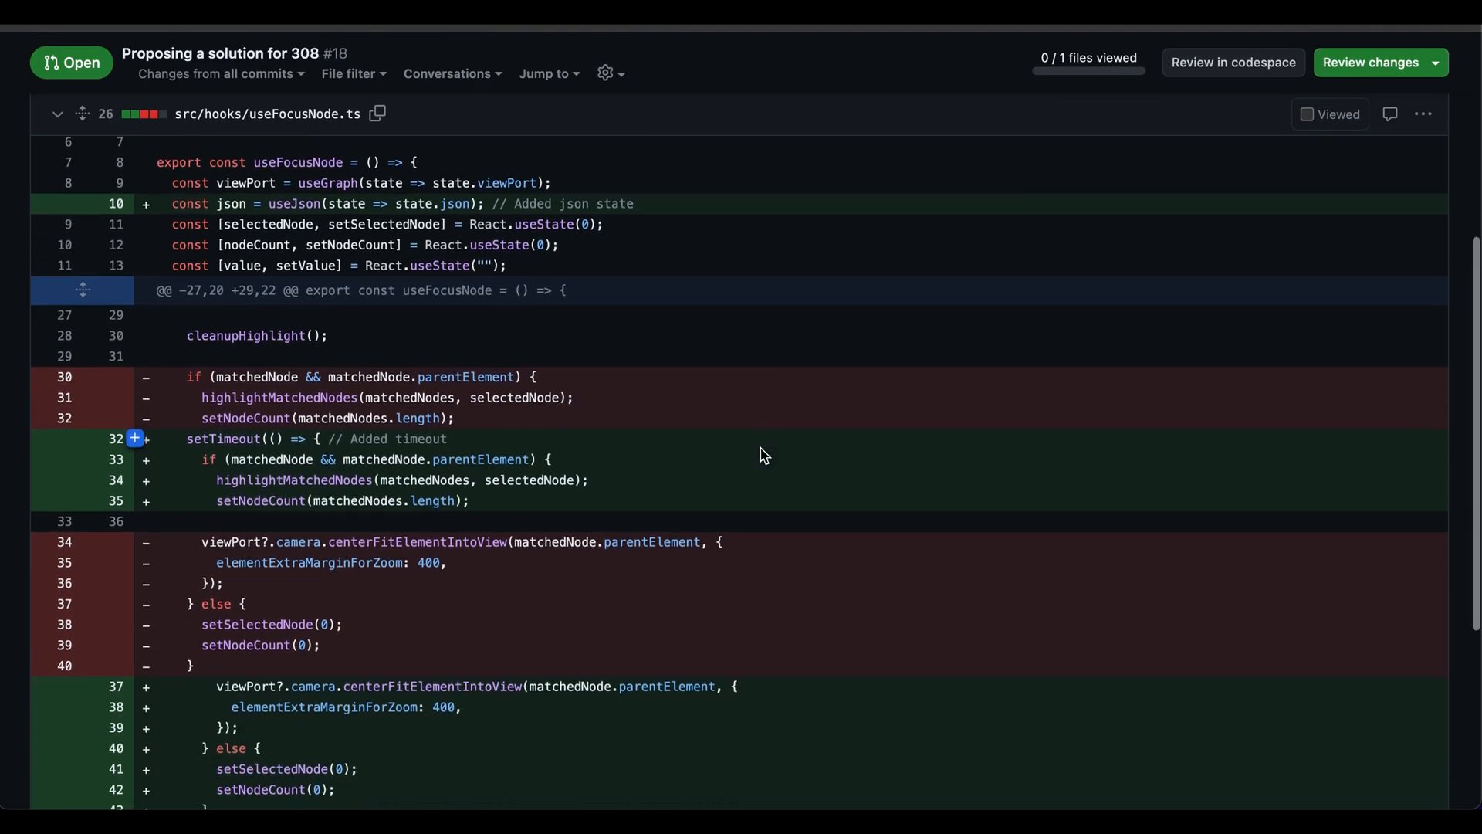
{"action": "scroll", "scroll_direction": "down", "scroll_amount": 3}
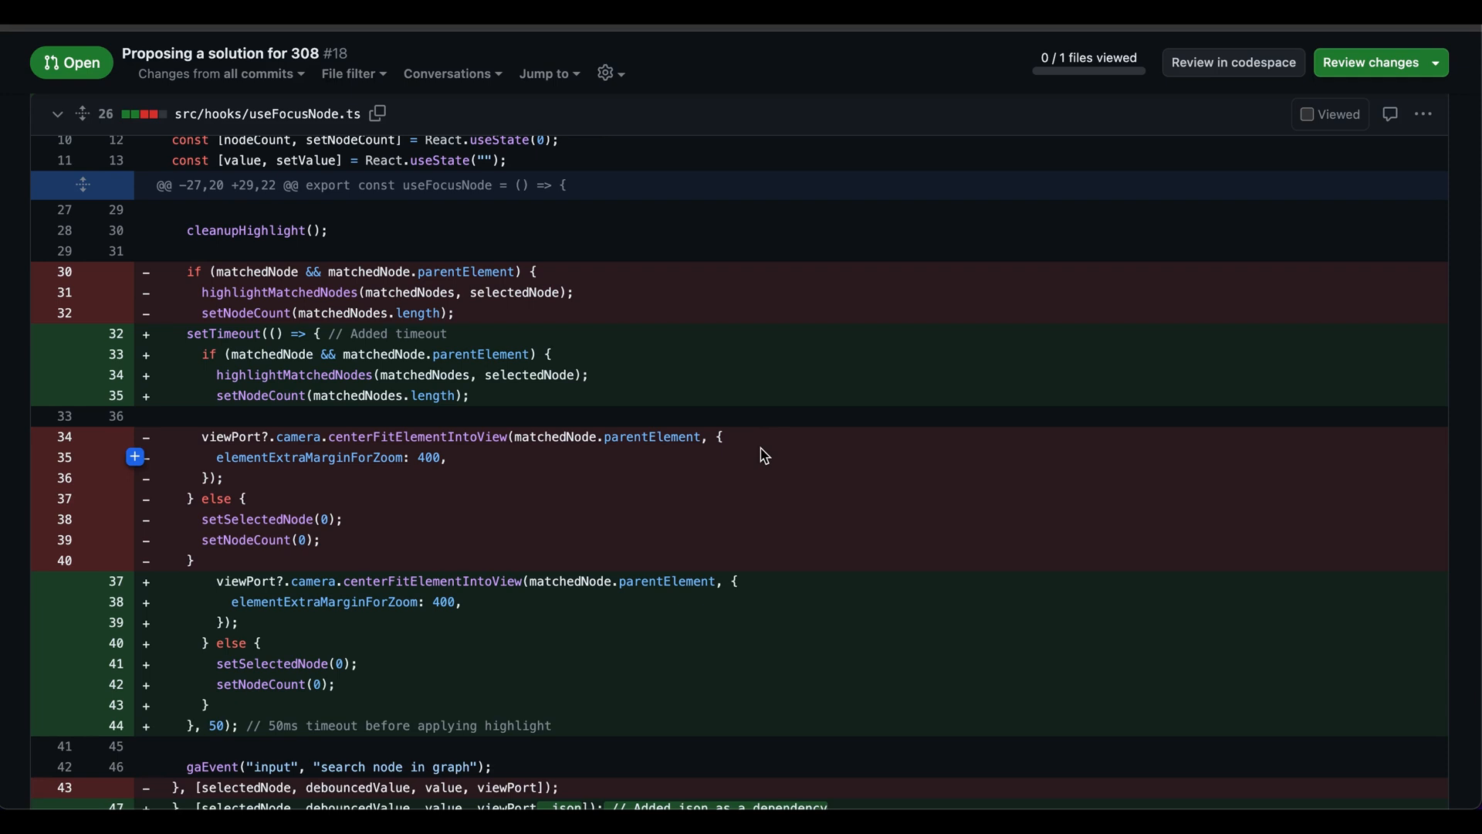
{"action": "scroll", "scroll_direction": "down", "scroll_amount": 3}
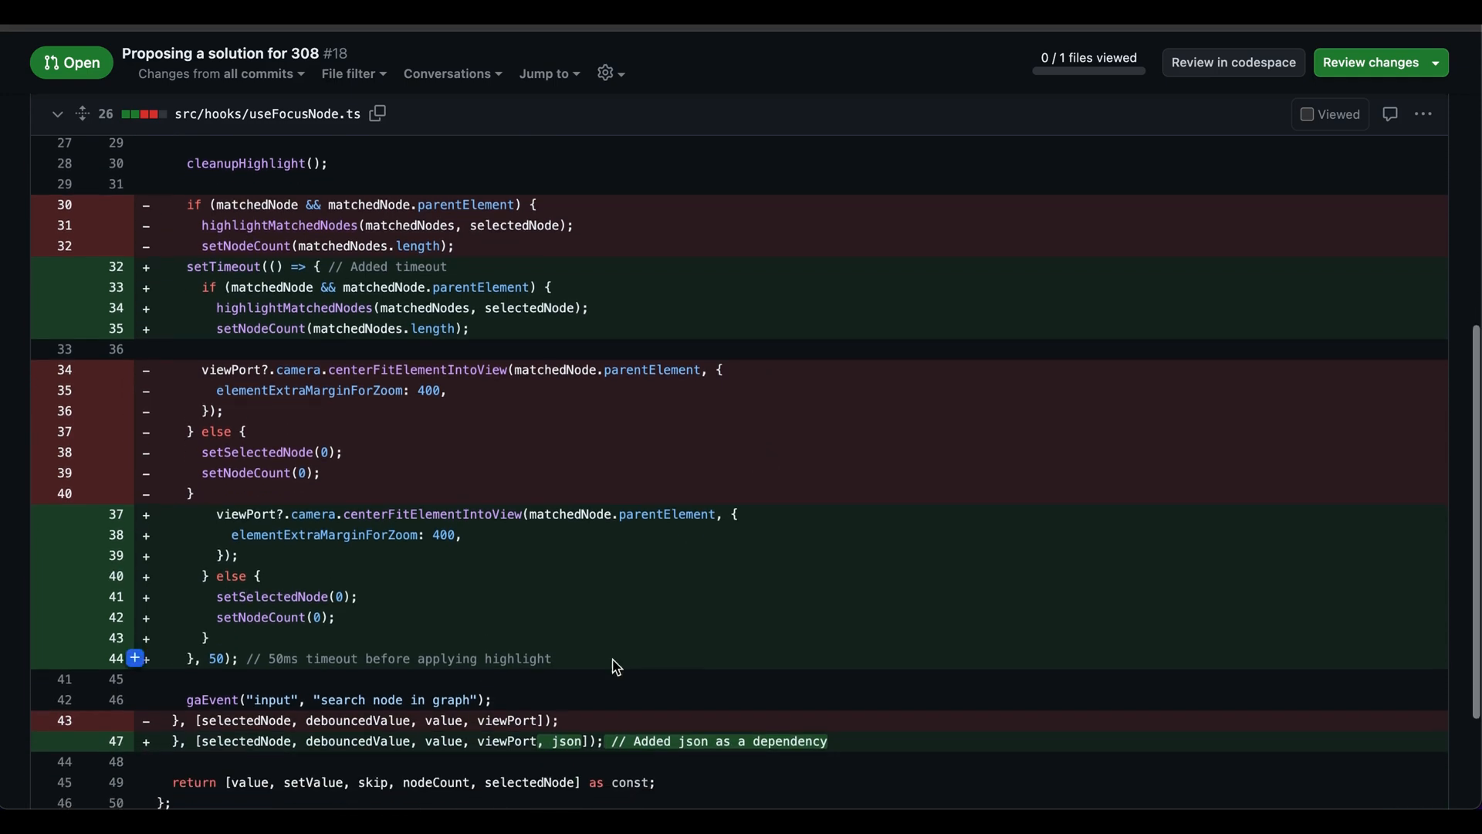
{"action": "mouse_move", "coordinate": [575, 748]}
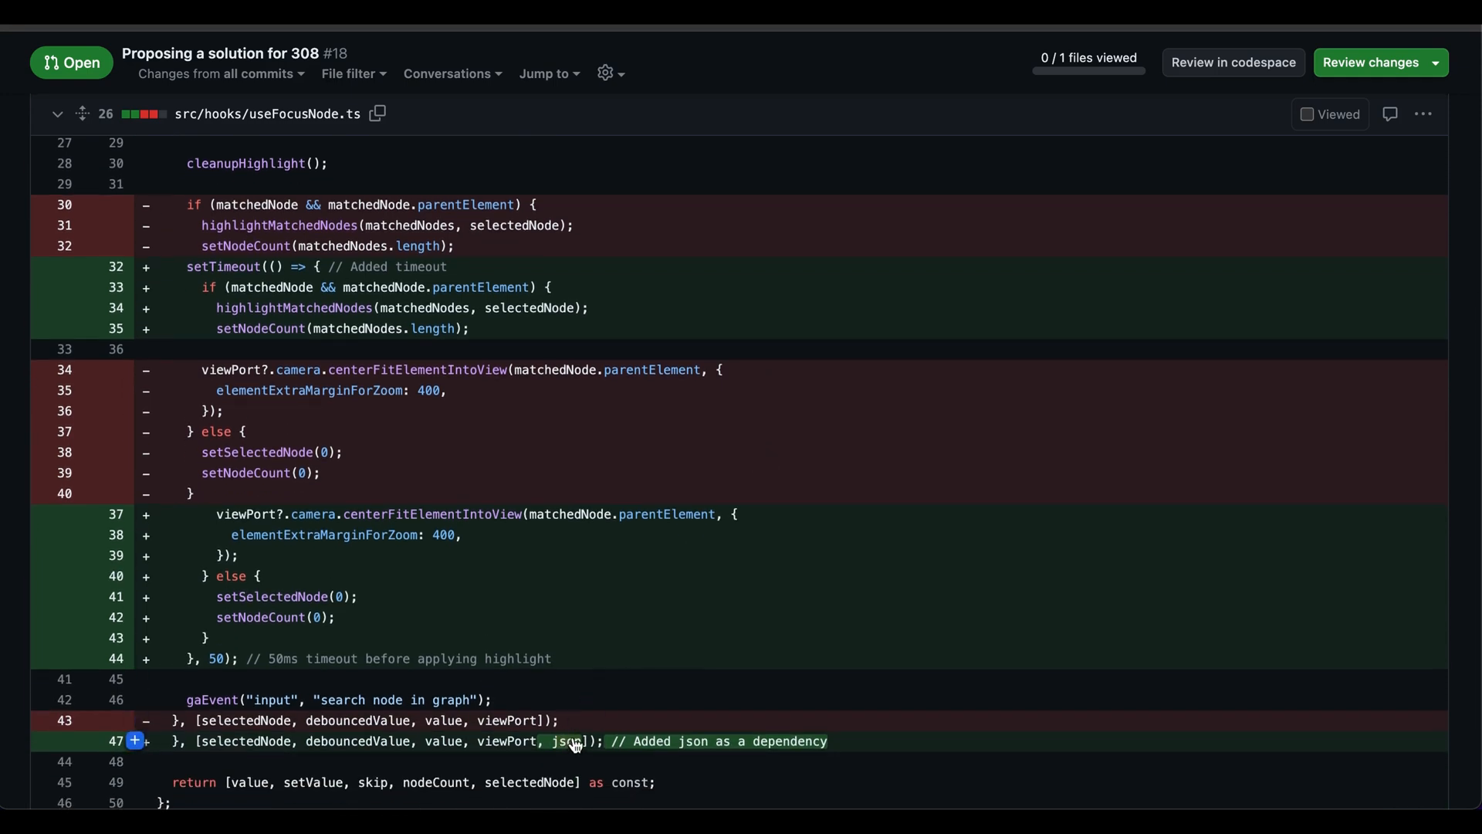
{"action": "mouse_move", "coordinate": [587, 757]}
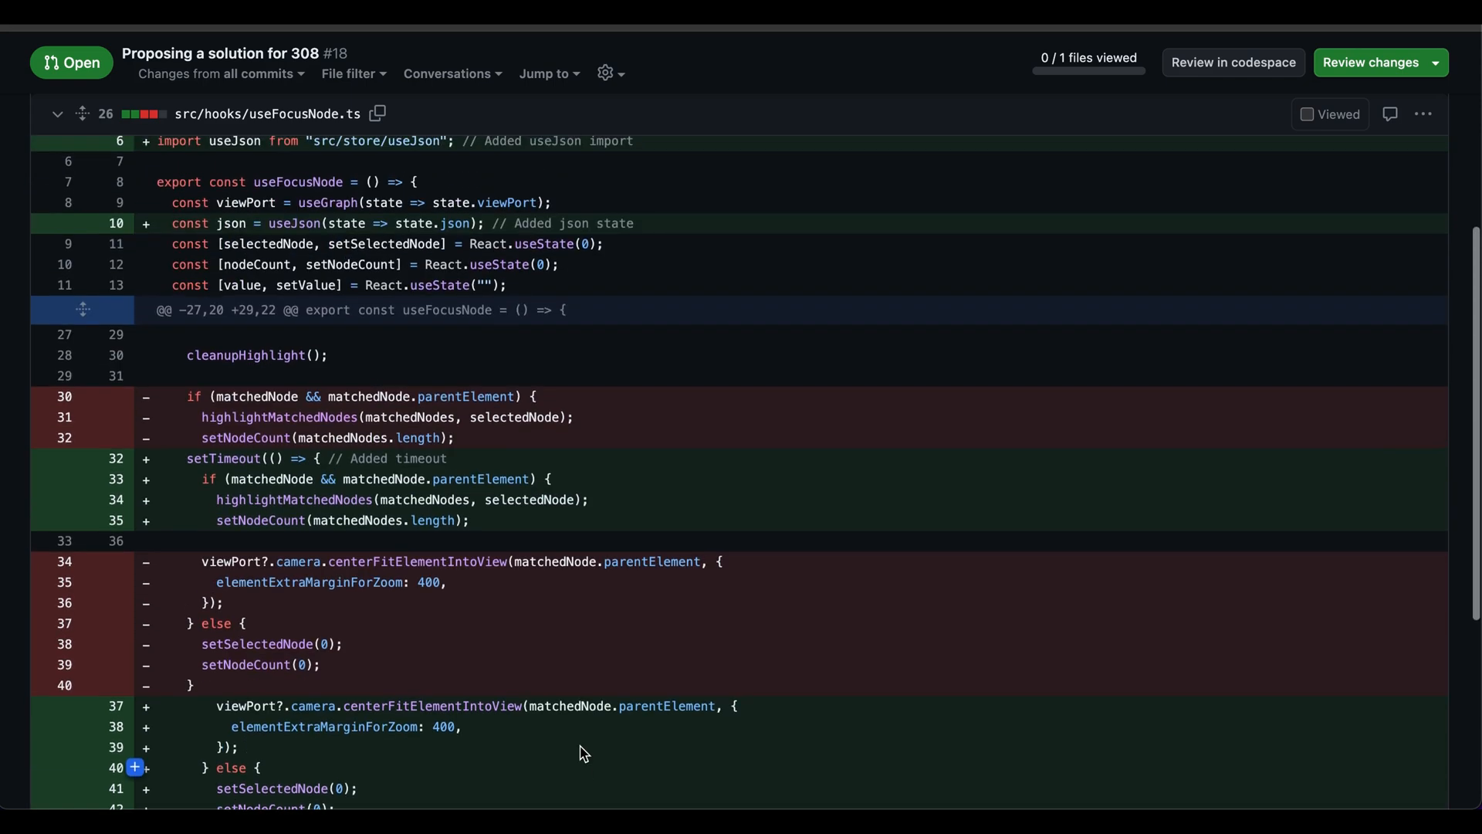
{"action": "scroll", "scroll_direction": "down", "scroll_amount": 3}
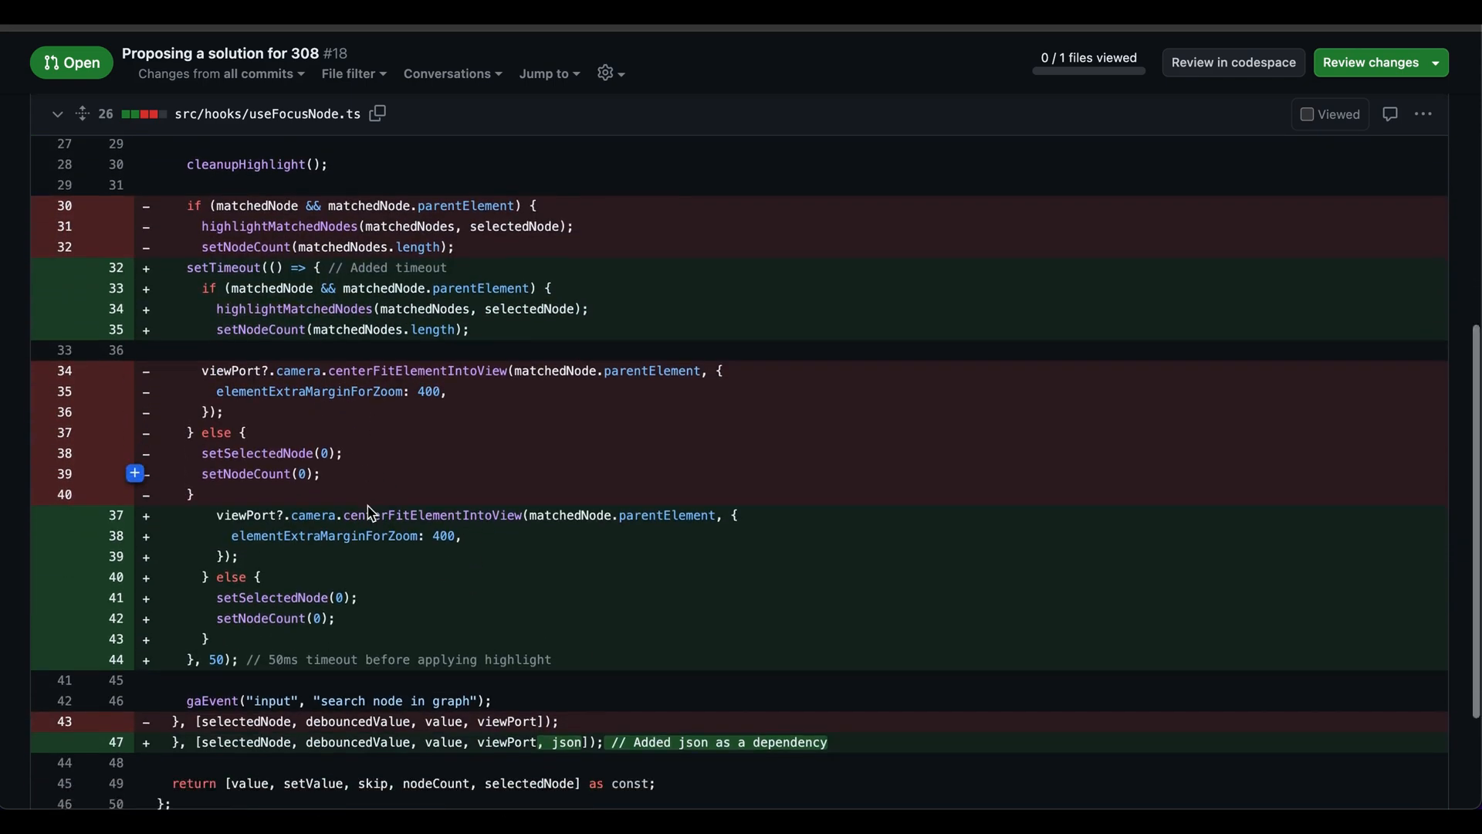
{"action": "scroll", "scroll_direction": "down", "scroll_amount": 3}
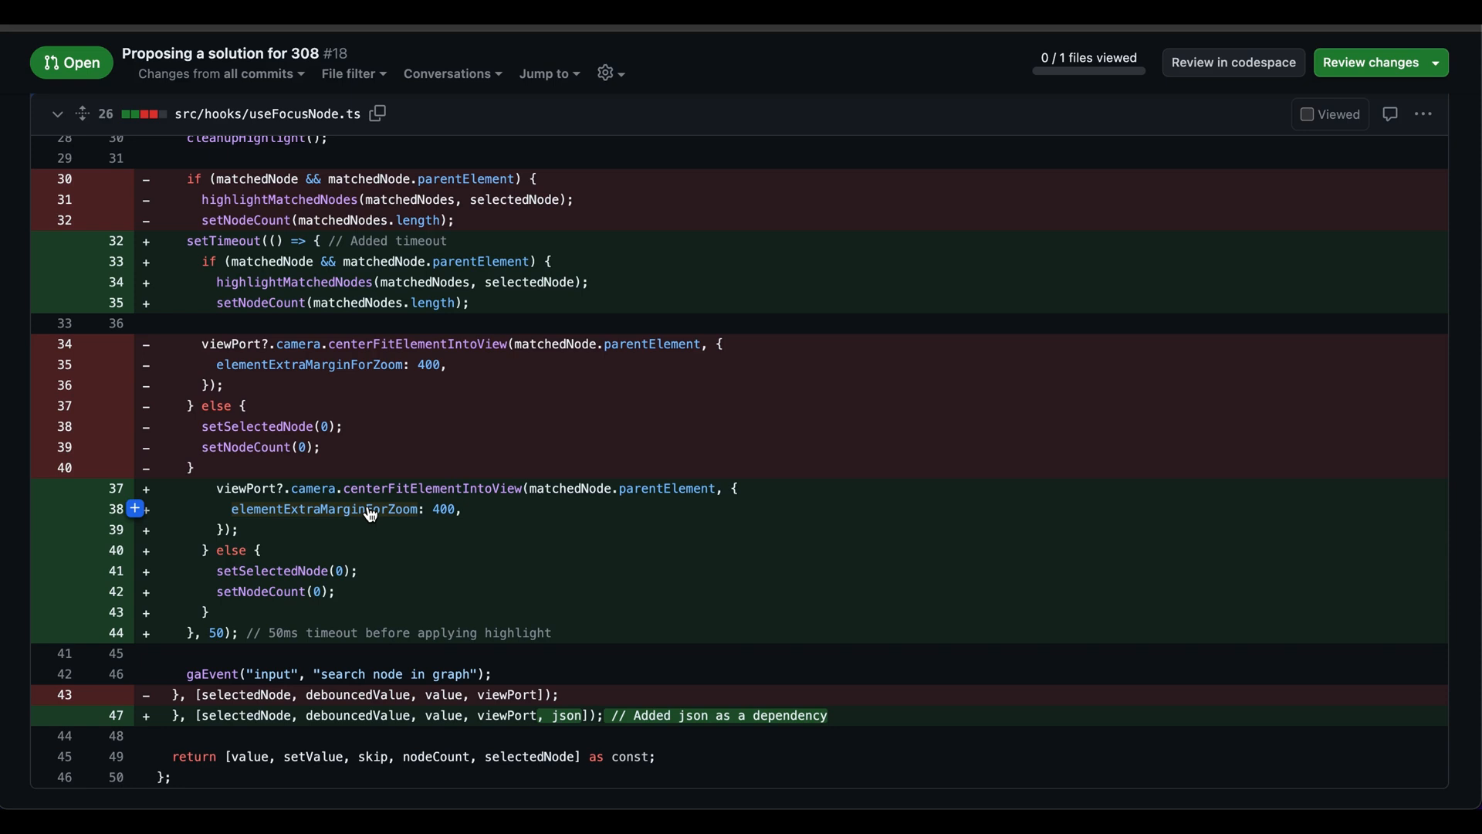
{"action": "mouse_move", "coordinate": [472, 488]}
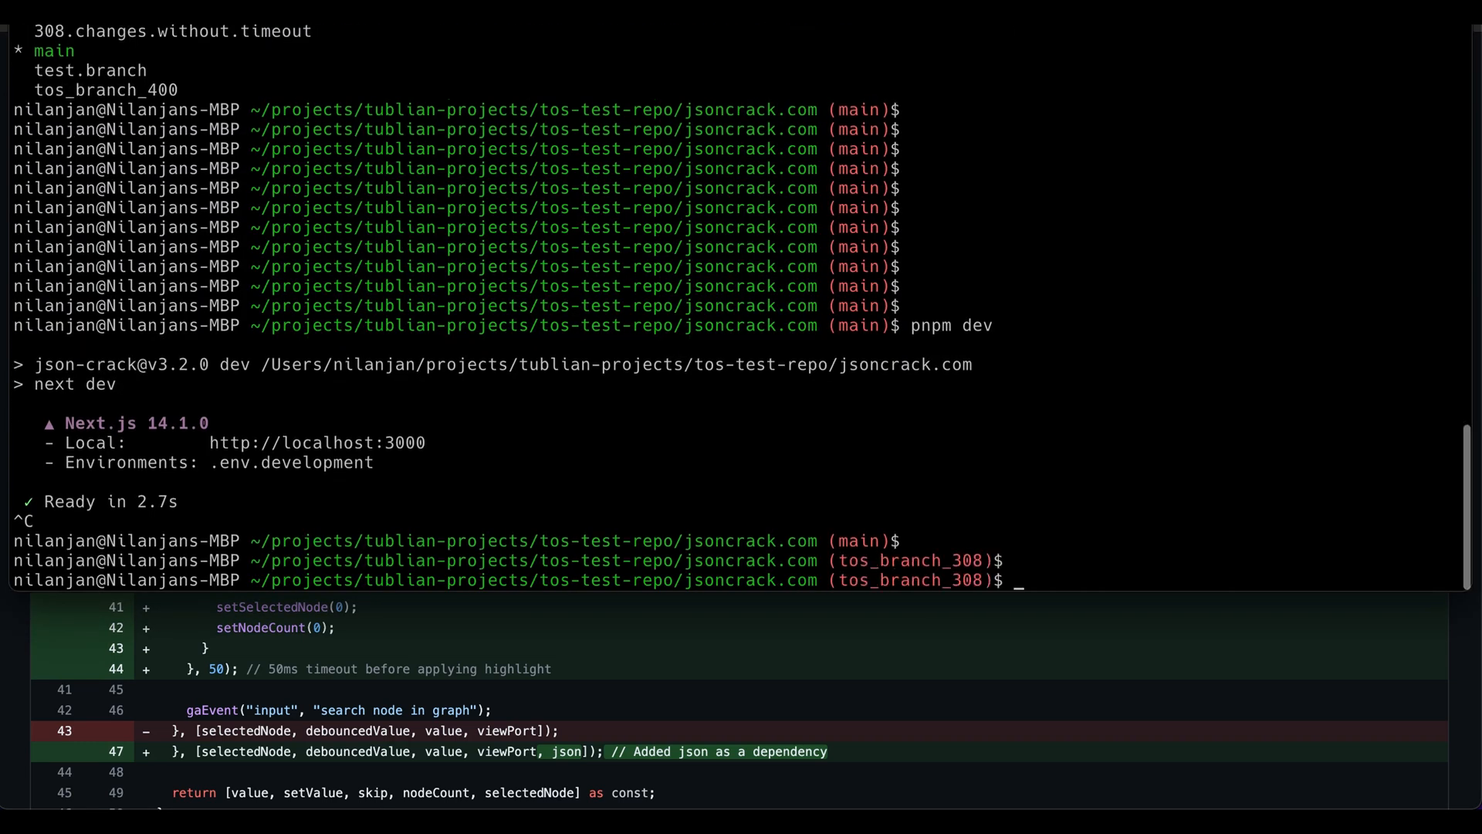
Run pnpm dev to start the Next.js dev server on tos_branch_308 and return to JSON Crack.
{"action": "type", "text": "p"}
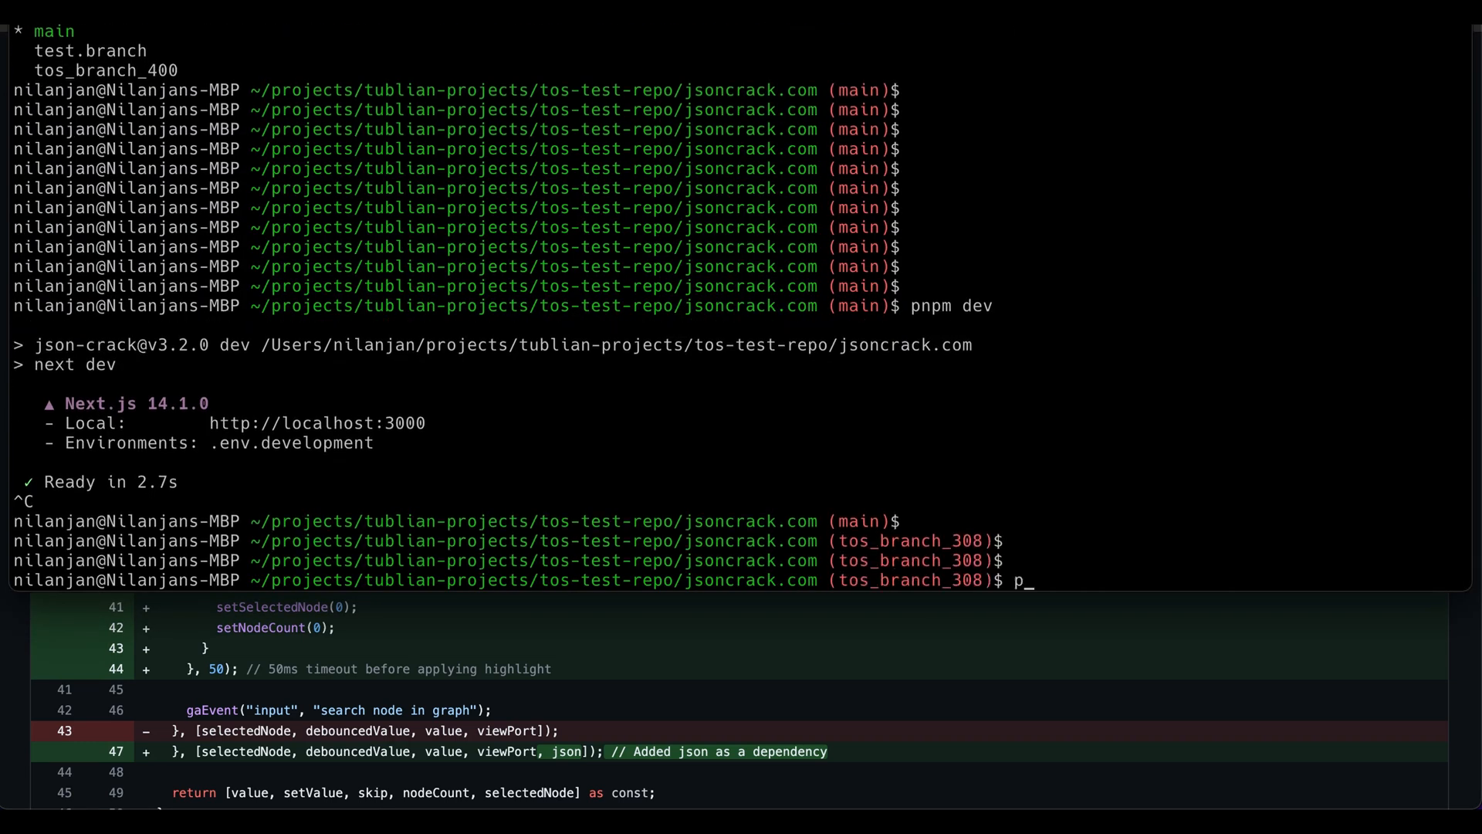
{"action": "type", "text": "np"}
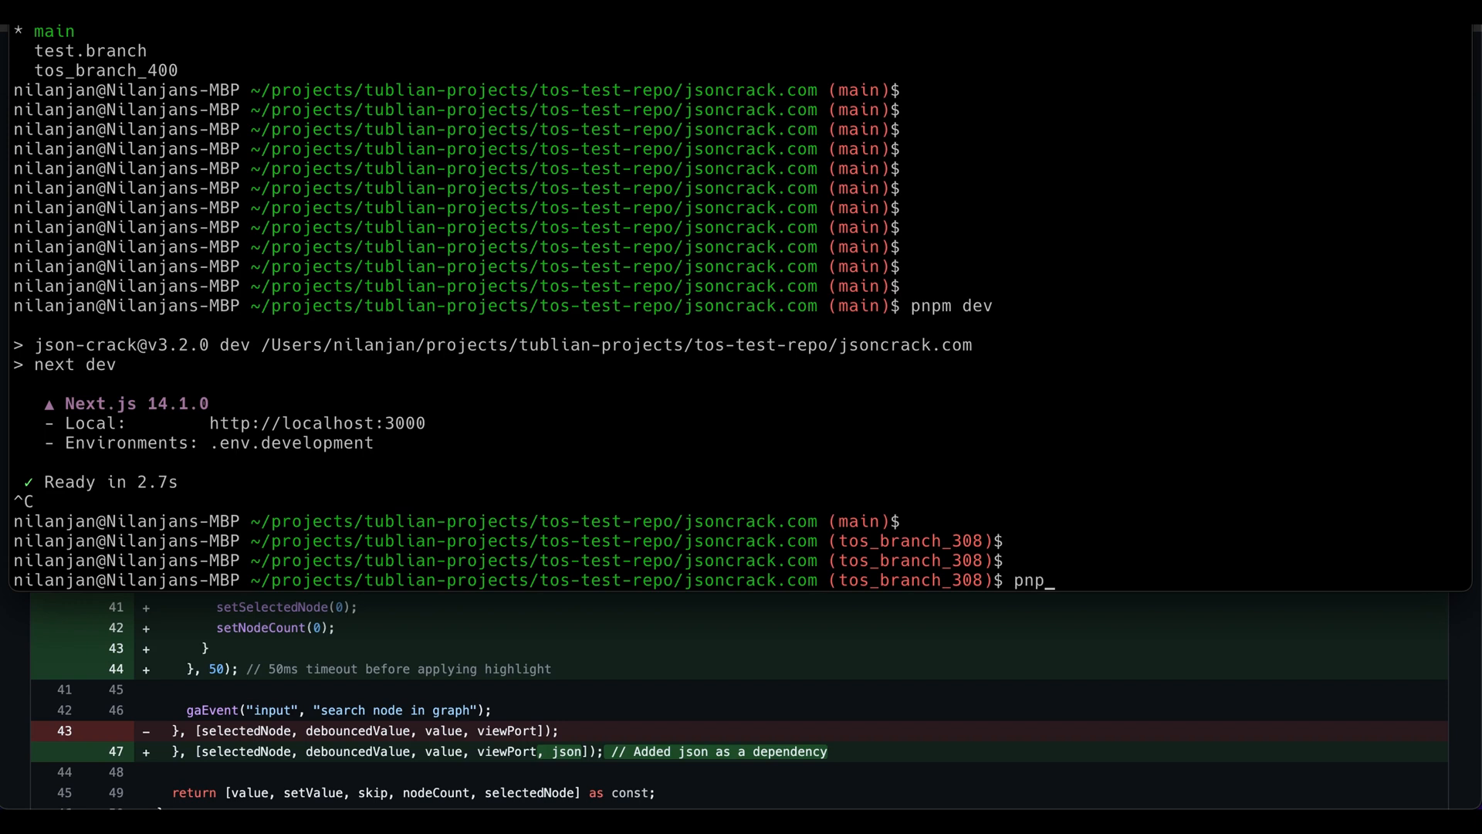
{"action": "type", "text": "m"}
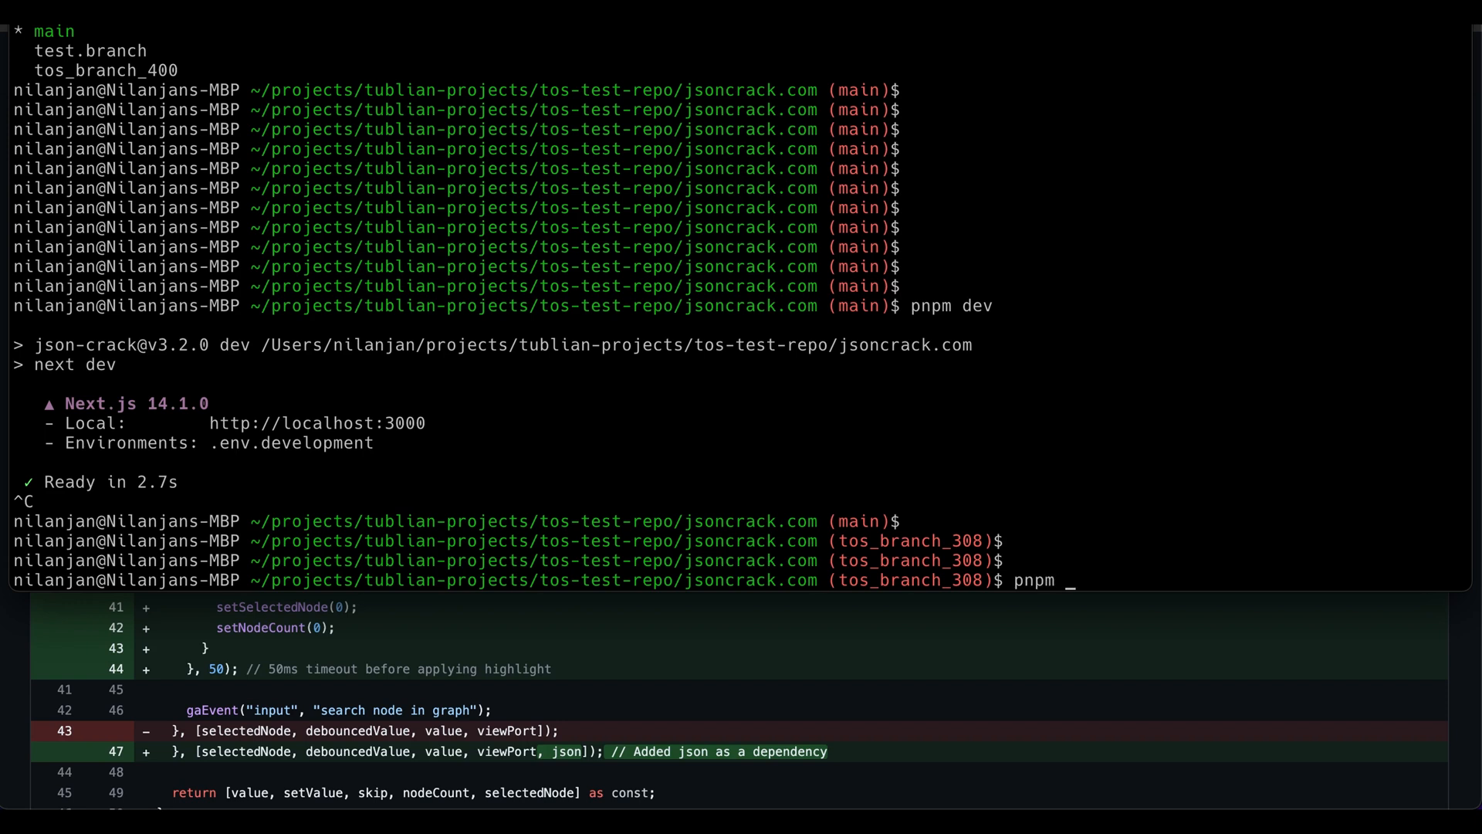
{"action": "key", "text": "Enter"}
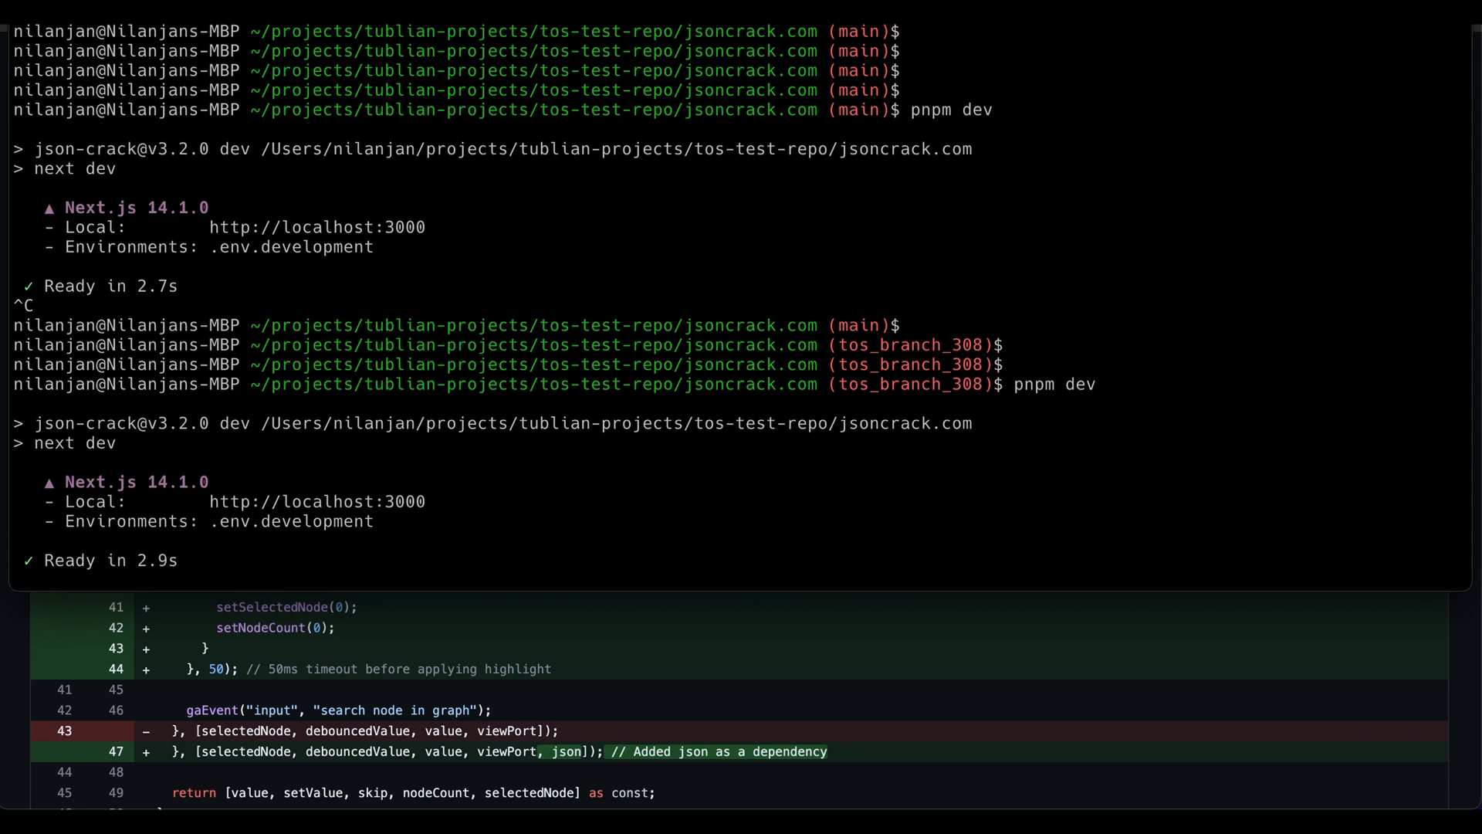
{"action": "mouse_move", "coordinate": [857, 53]}
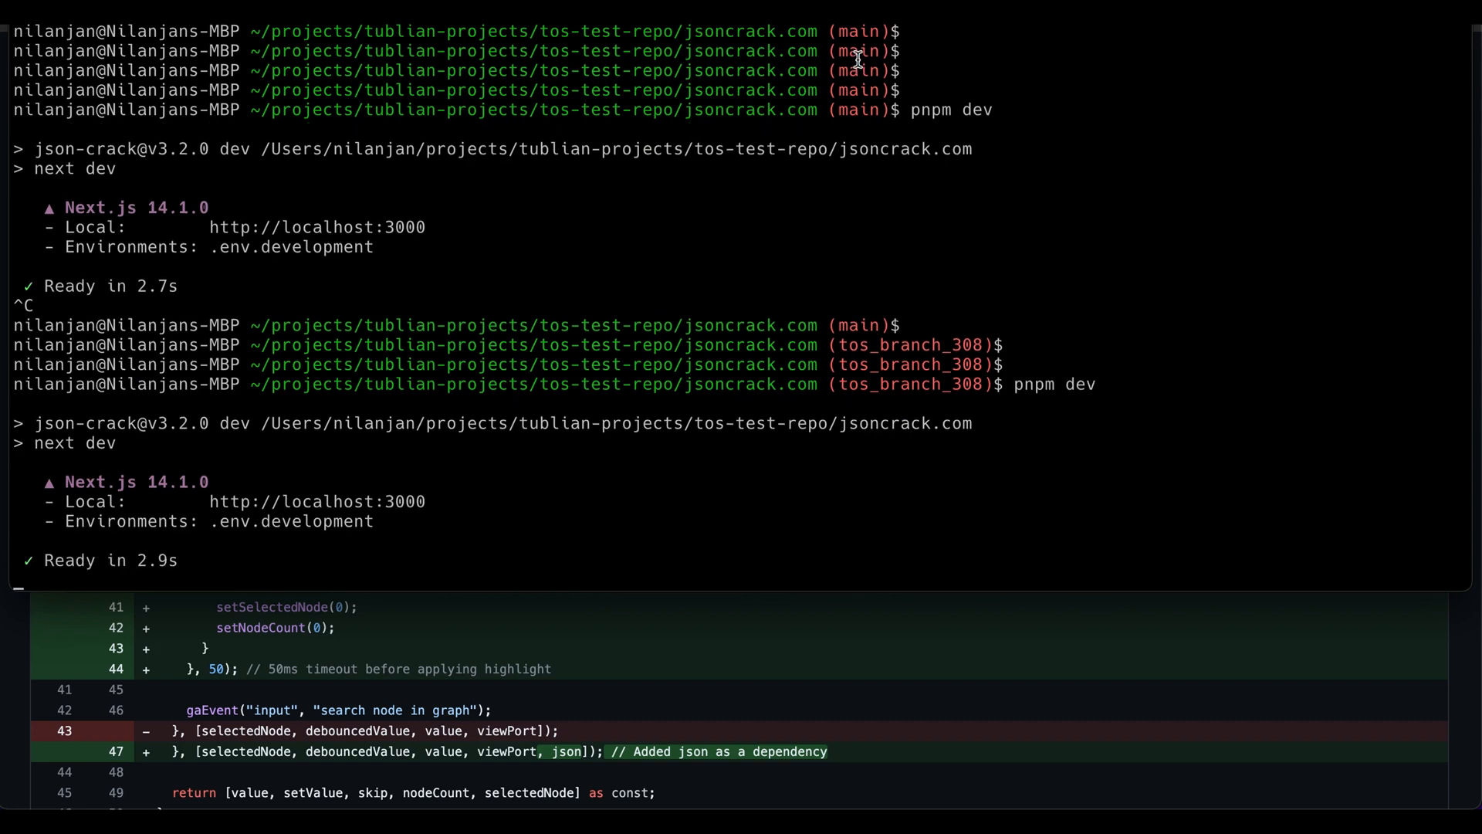
{"action": "key", "text": "Cmd+Tab"}
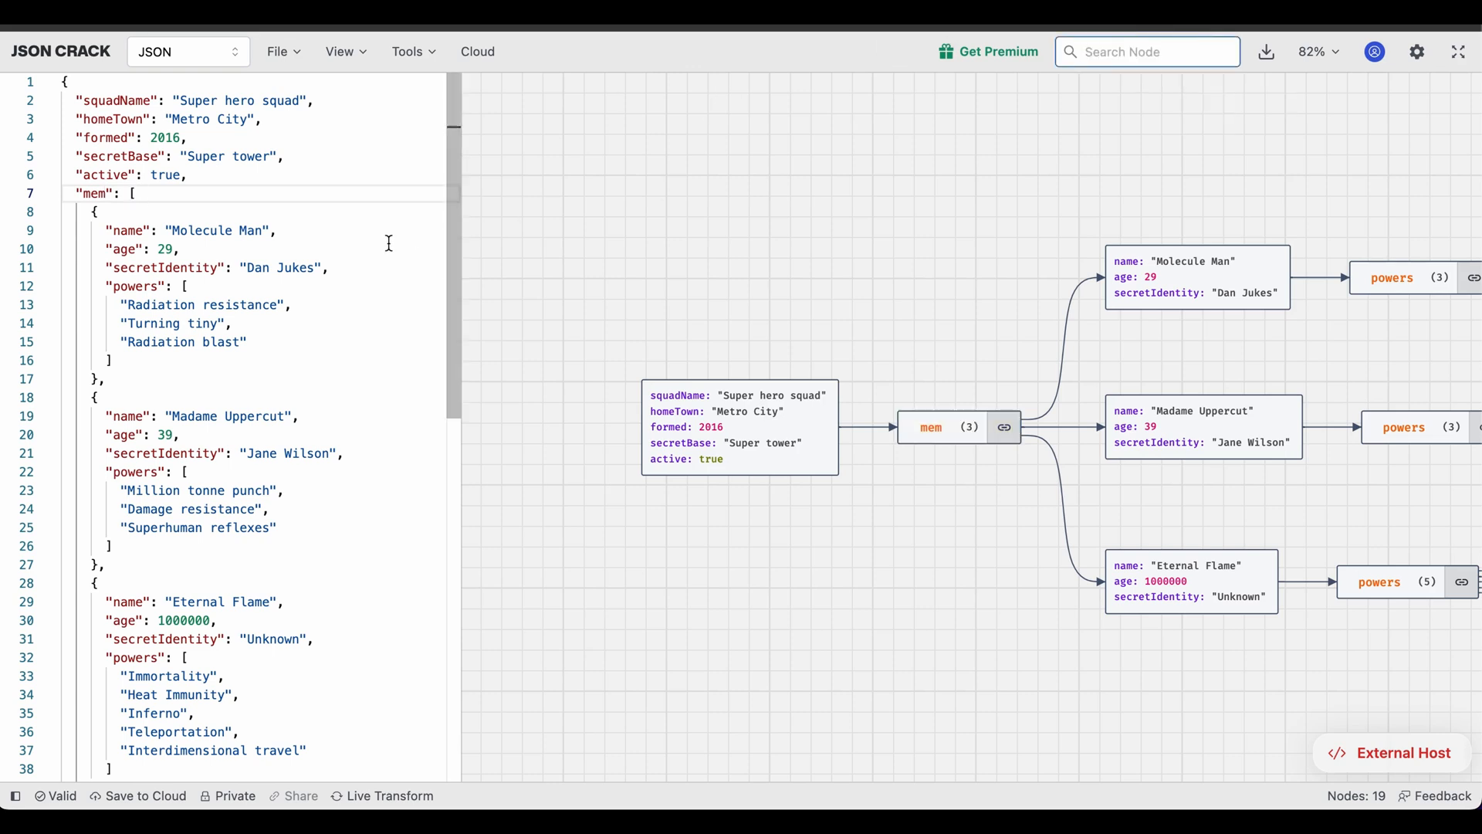
Rename the mem key back to members and search members to highlight its one matching node.
{"action": "type", "text": "be"}
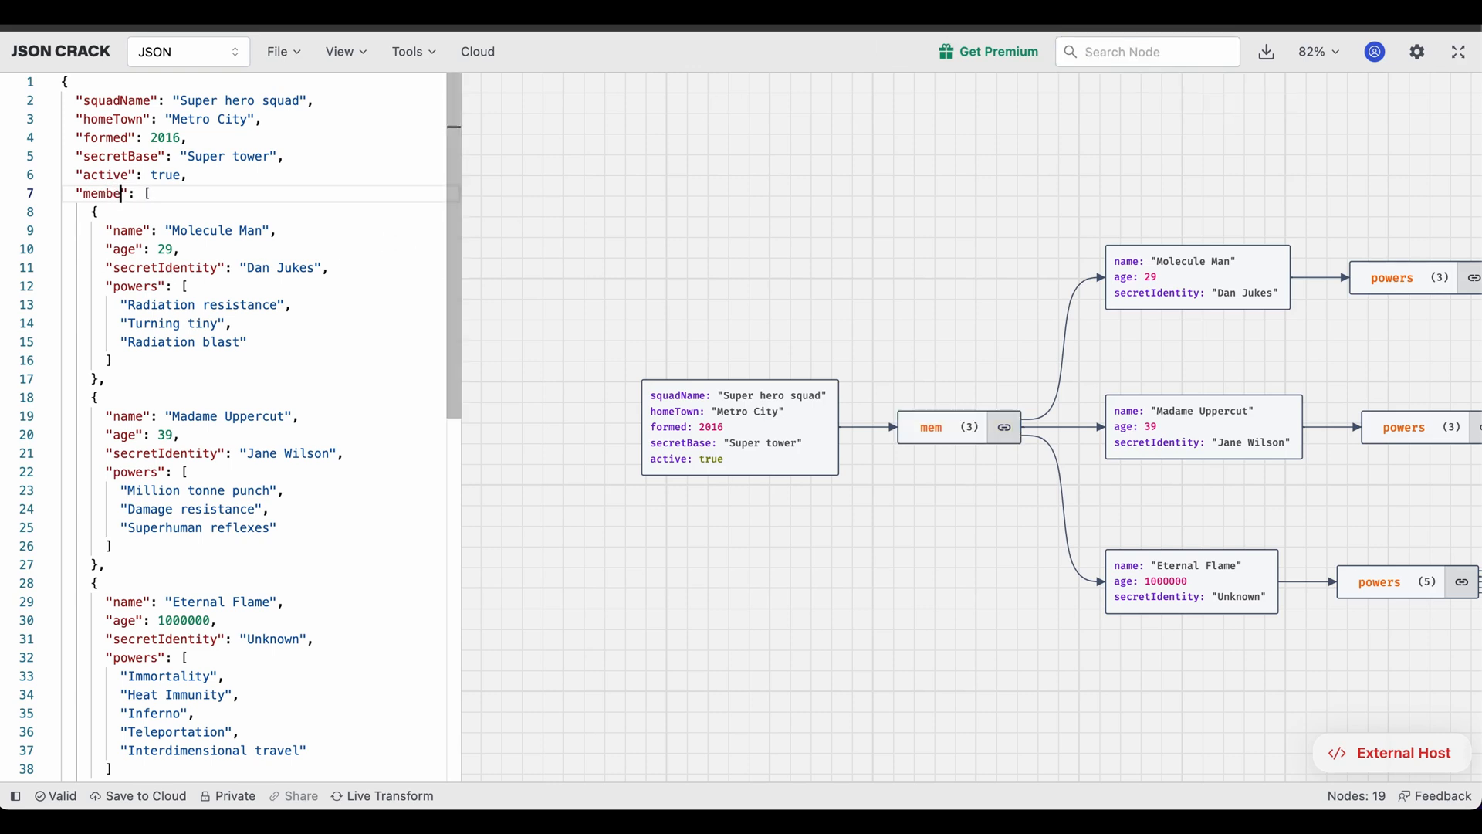
{"action": "type", "text": "rs"}
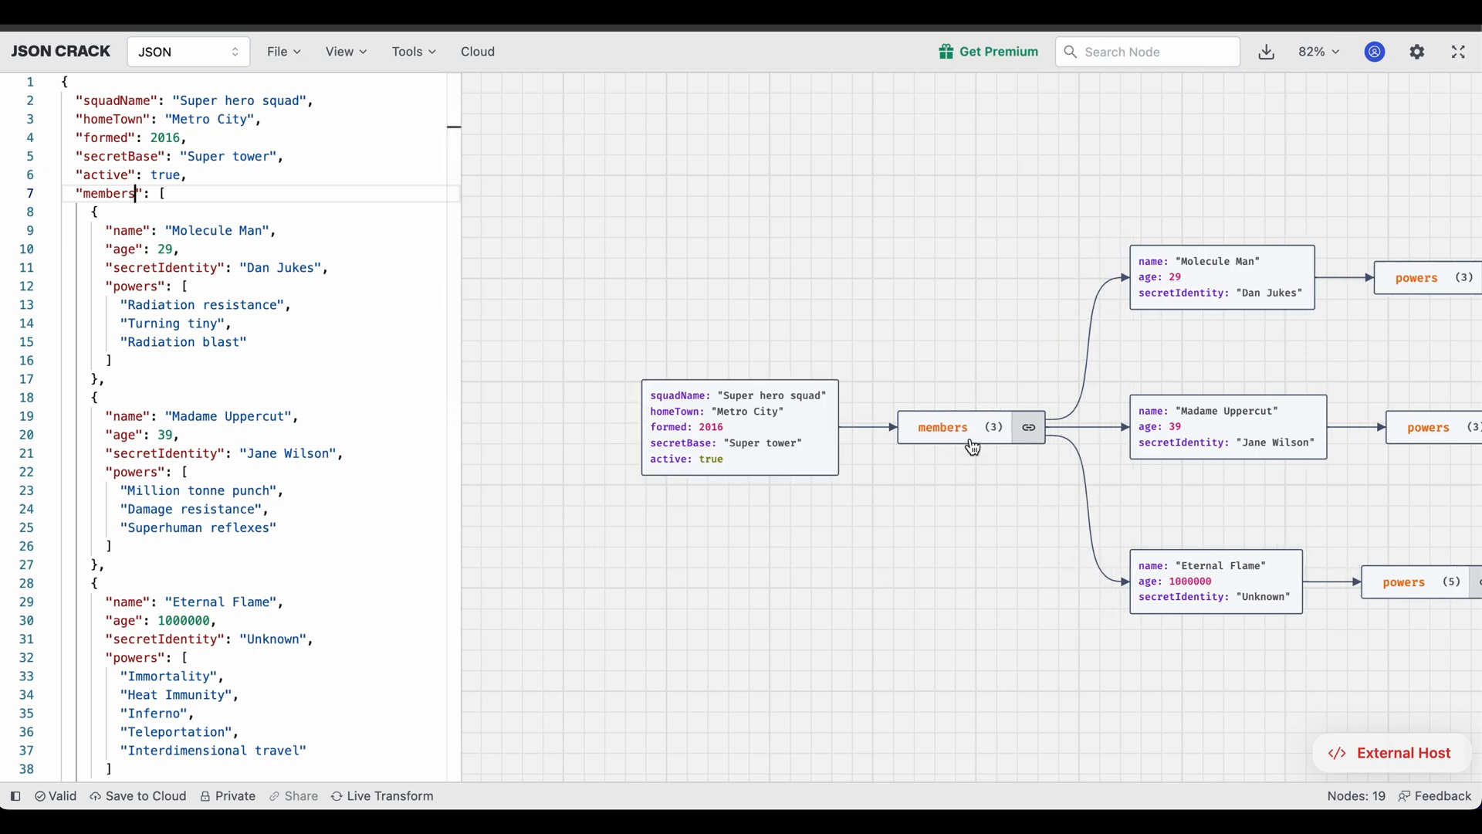
{"action": "type", "text": "mem"}
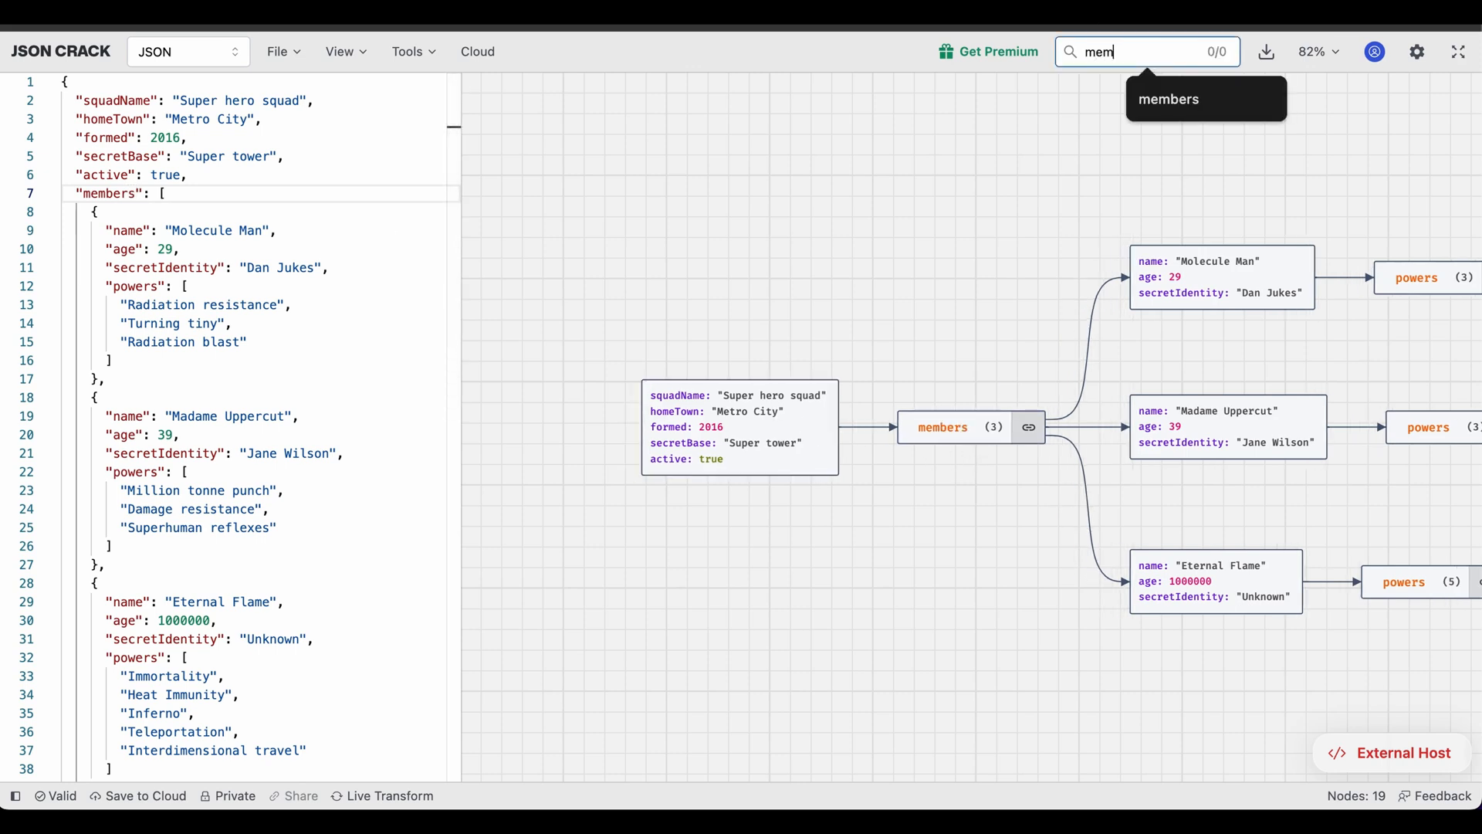
{"action": "type", "text": "members"}
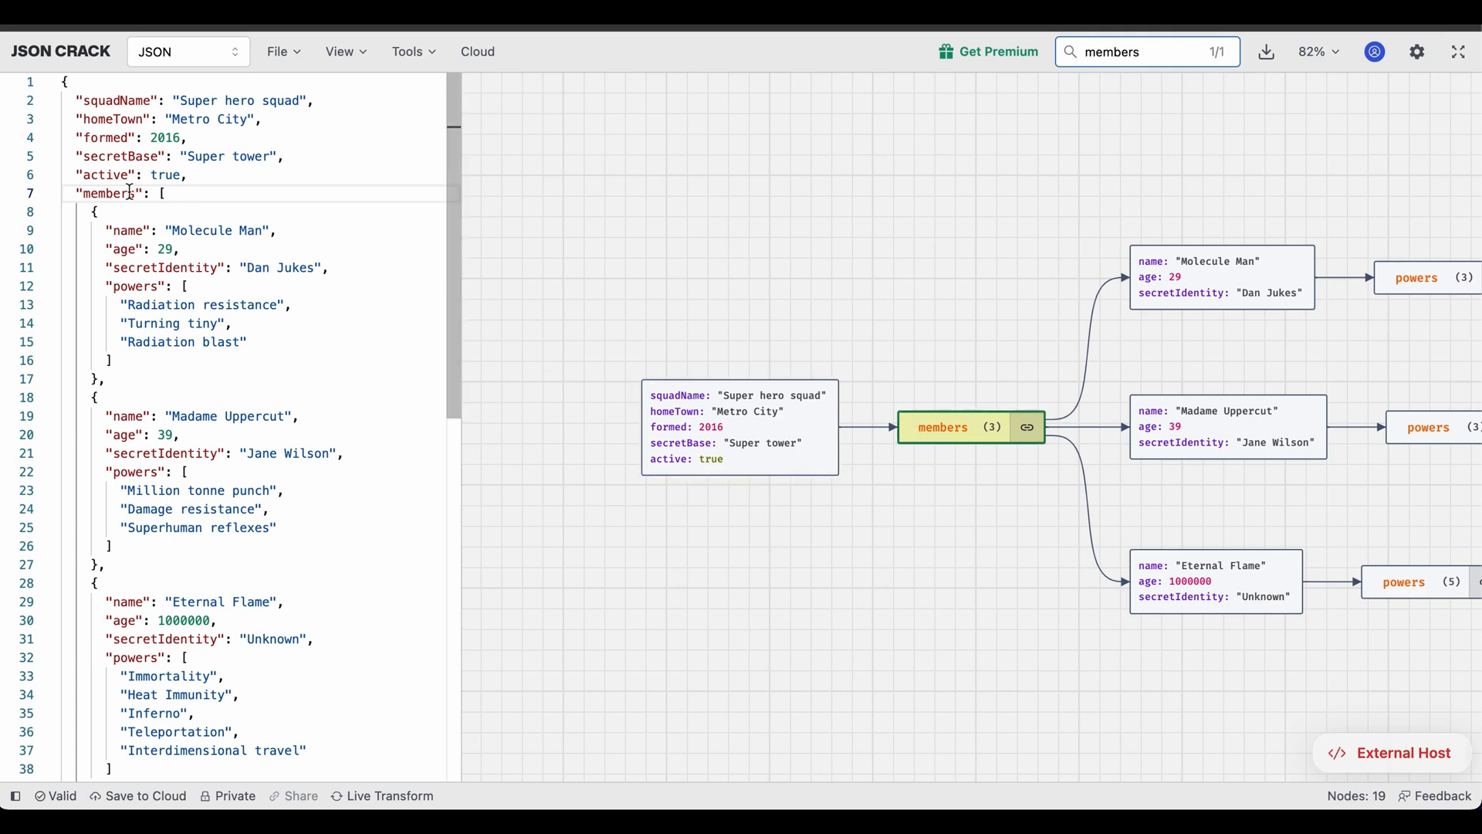
{"action": "mouse_move", "coordinate": [143, 205]}
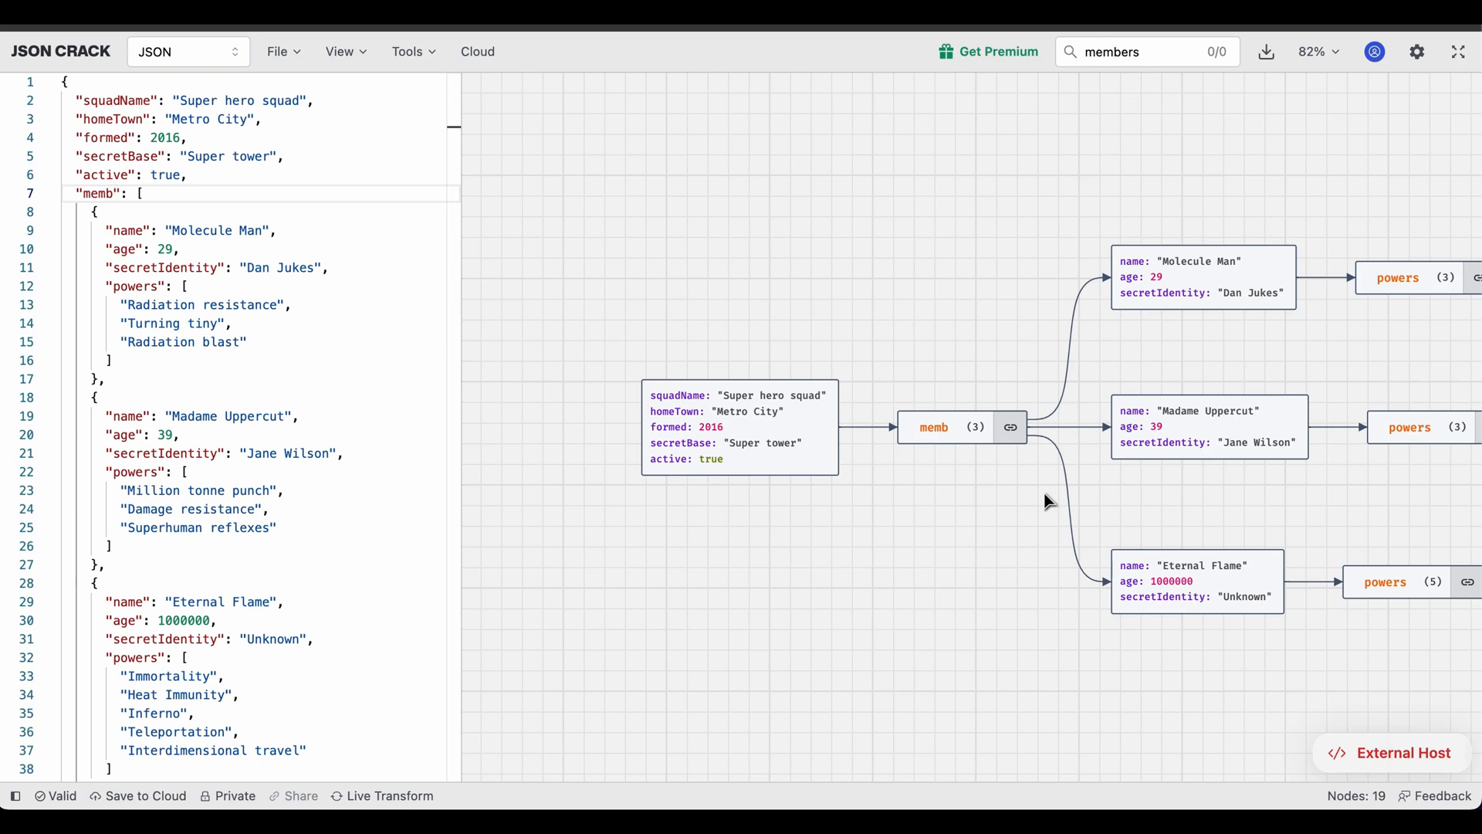
{"action": "mouse_move", "coordinate": [933, 133]}
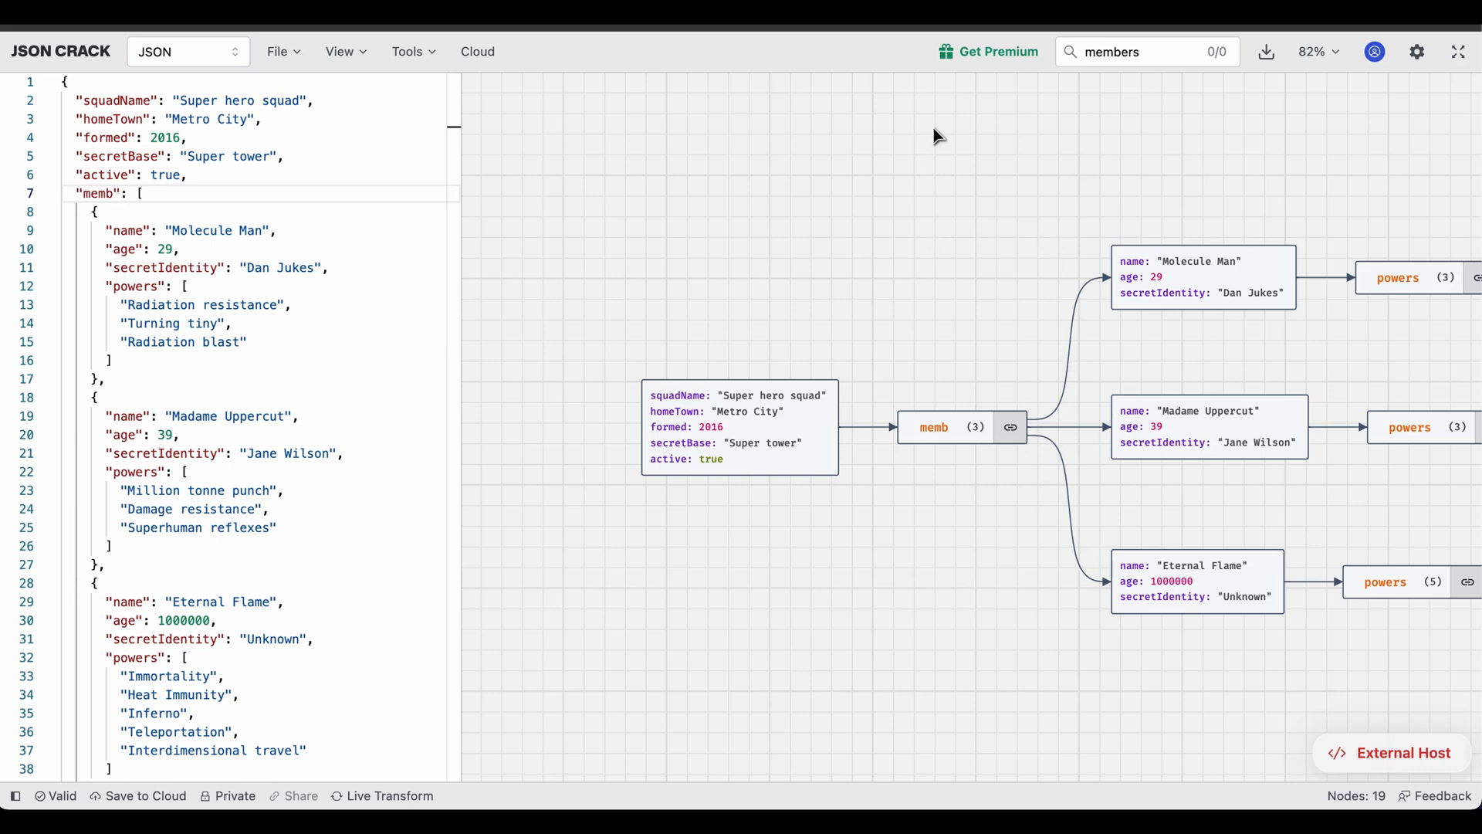